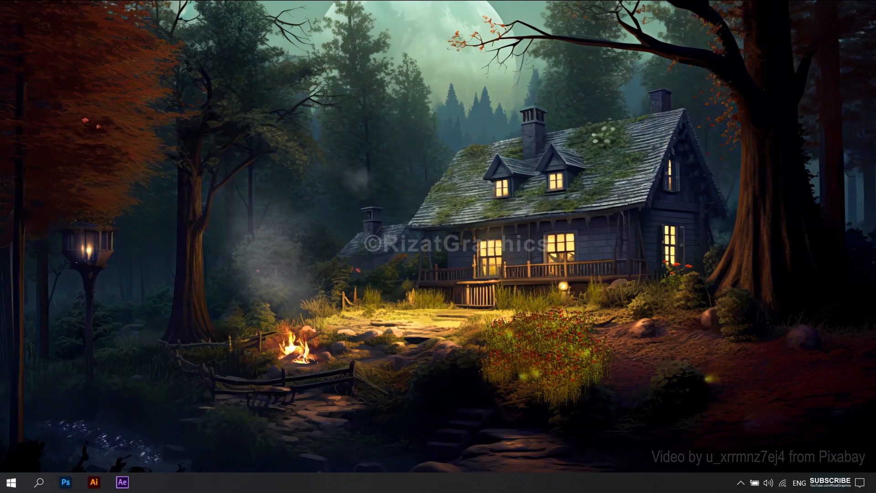
Step: Launch After Effects from the taskbar and start with an empty project
left_click(123, 482)
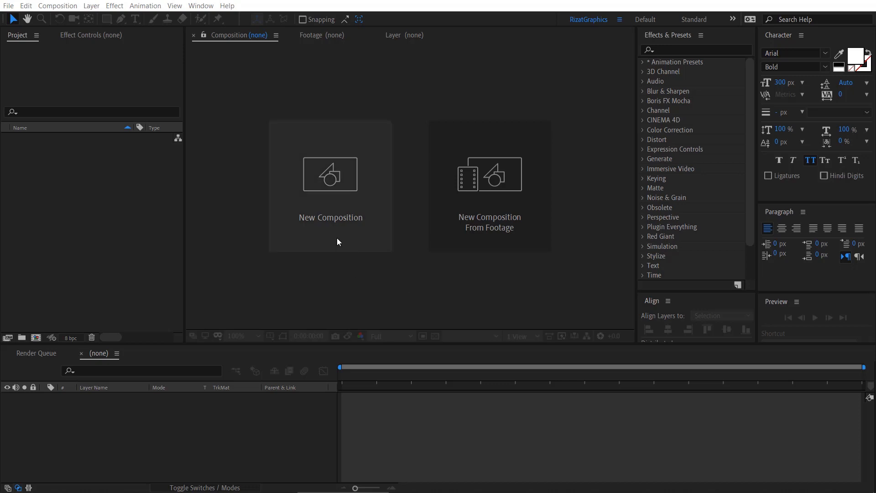
Step: Create composition 'Lens Stroke Text Animation' at 1920x1080, 30 fps, 10 seconds, black background
left_click(330, 185)
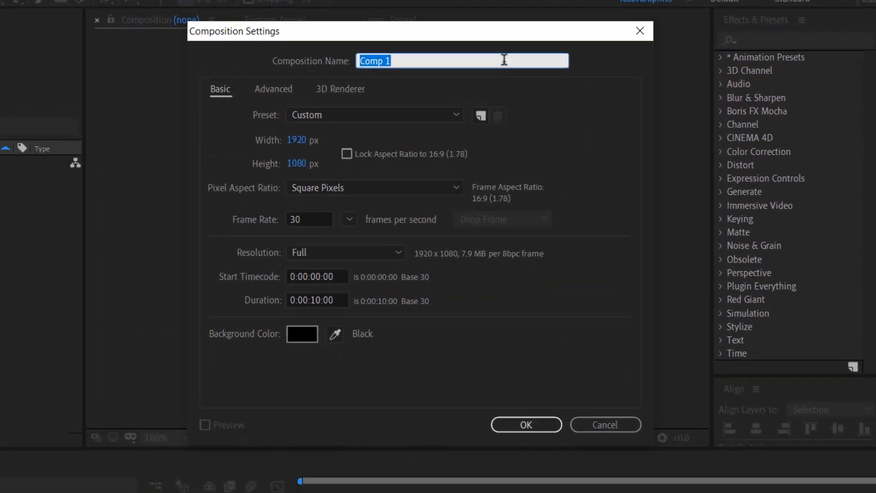
type("Lens Stroke Text Animation")
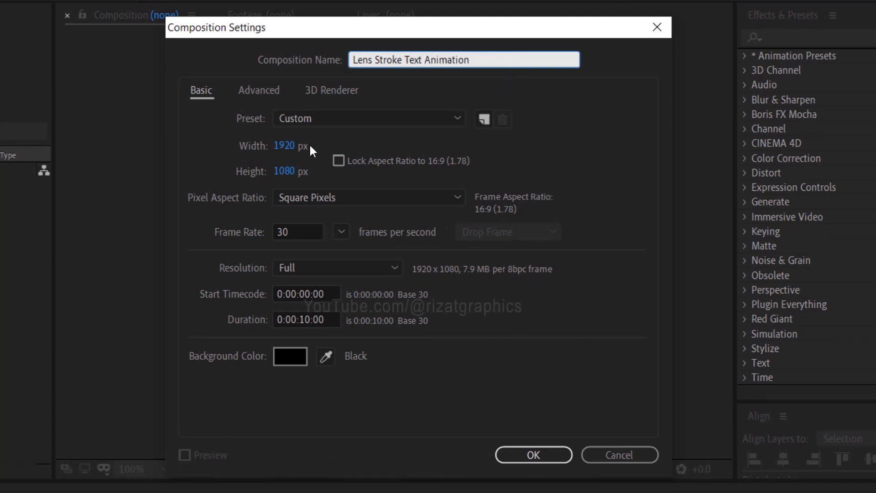
left_click(298, 171)
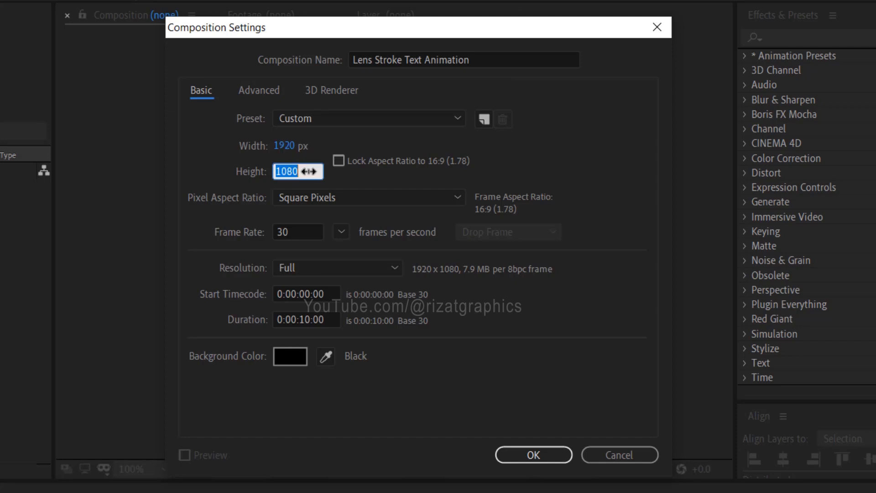
left_click(297, 232)
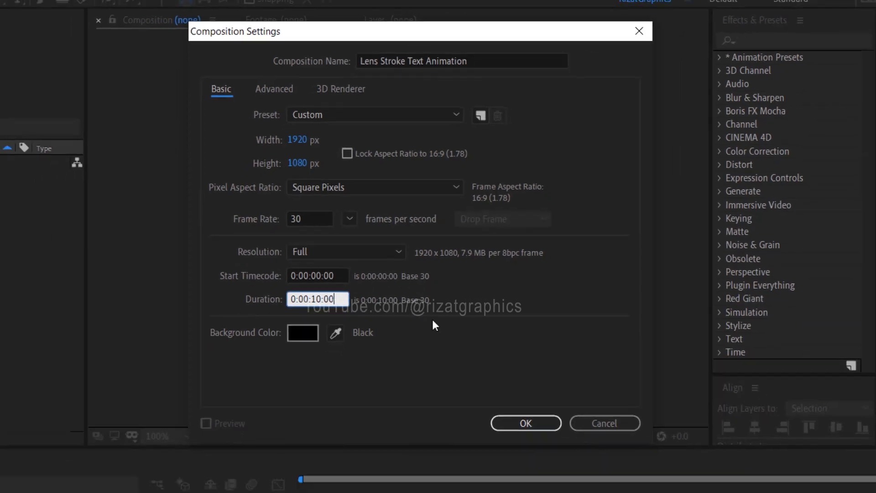
left_click(525, 423)
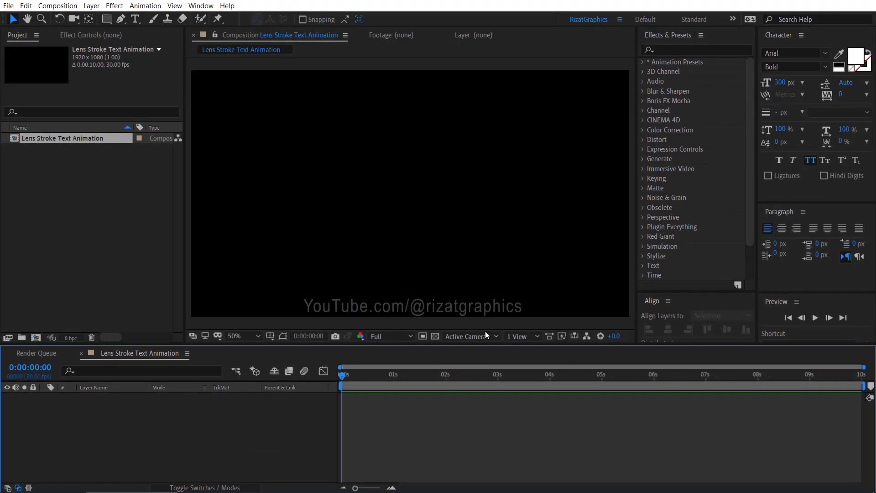
Step: Add a bold white PEACE text layer and center it in the frame
left_click(135, 19)
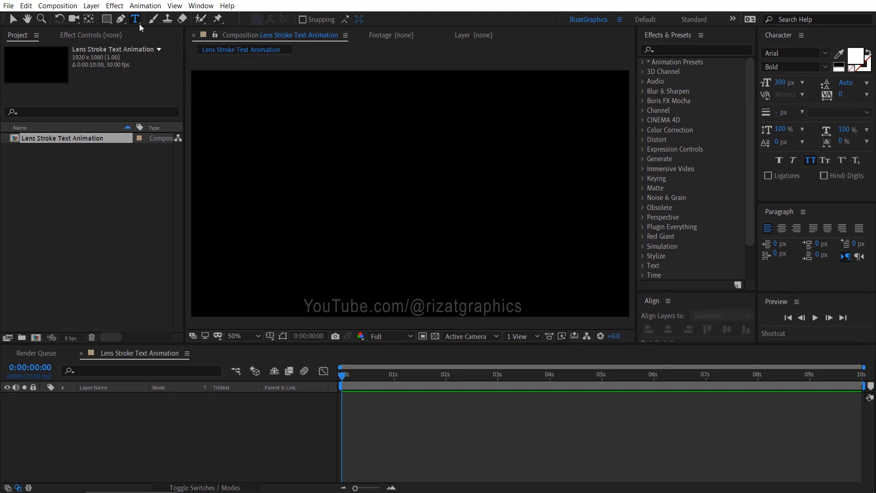
left_click(262, 196)
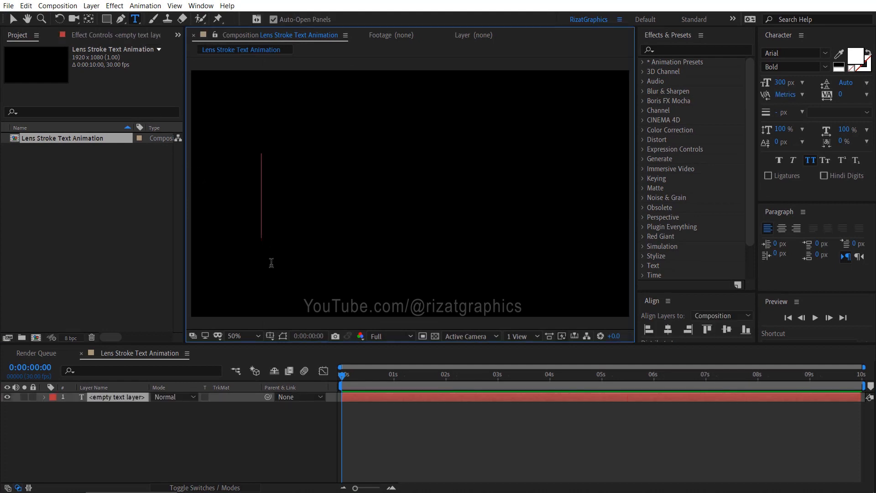
type("Peace")
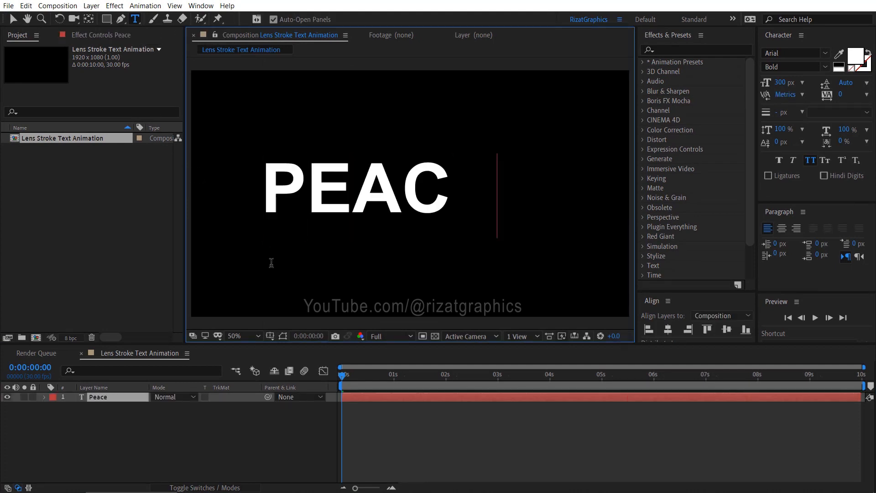
type("E")
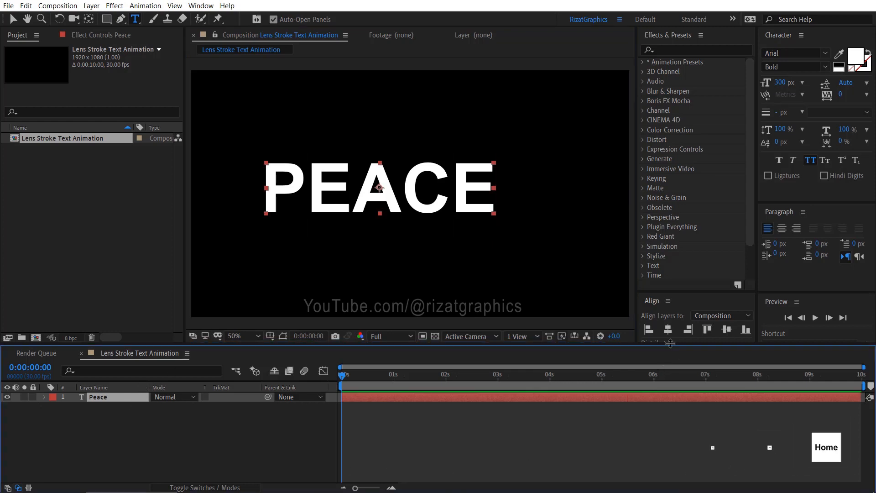
left_click(726, 329)
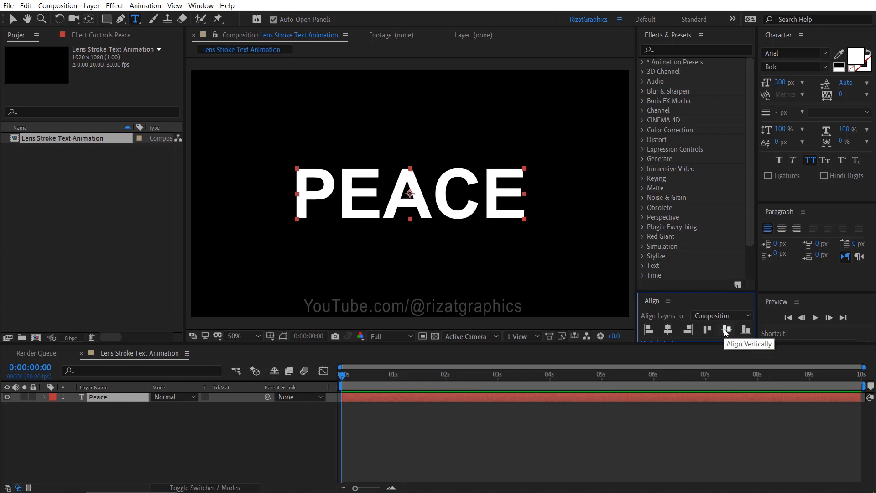
mouse_move(227, 433)
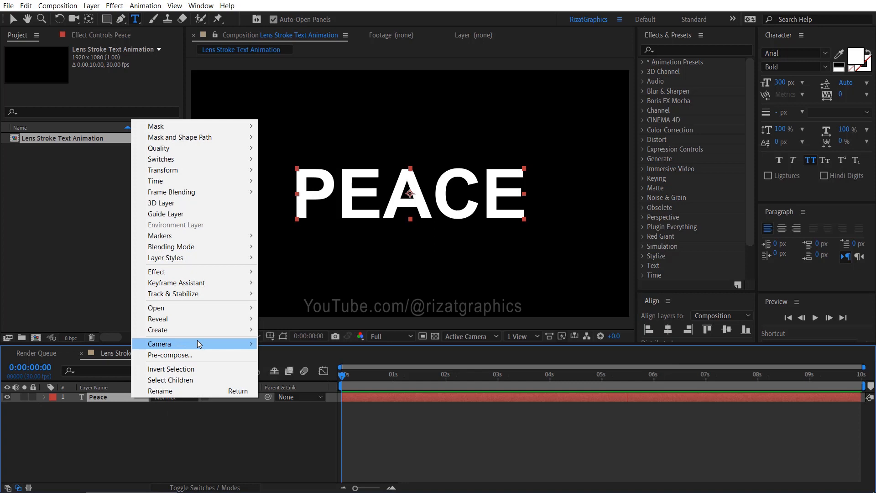
mouse_move(158, 329)
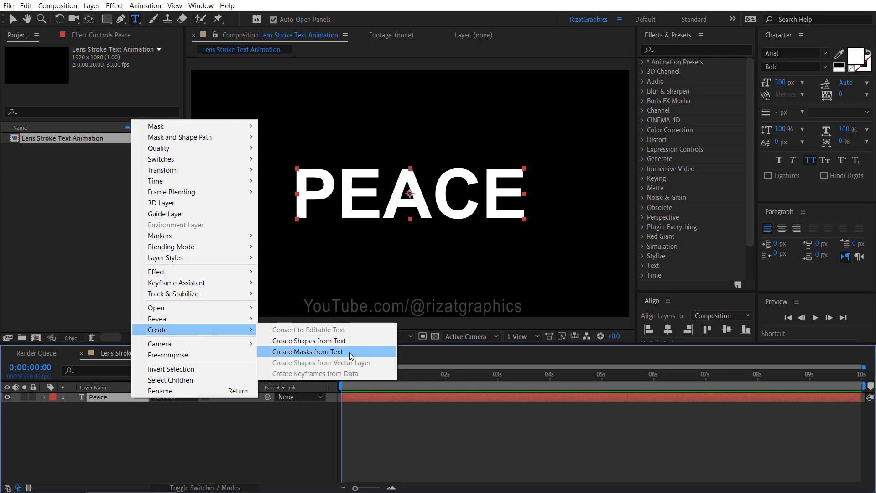
Step: Use Create Masks from Text on the PEACE layer to generate Peace Outlines
left_click(306, 352)
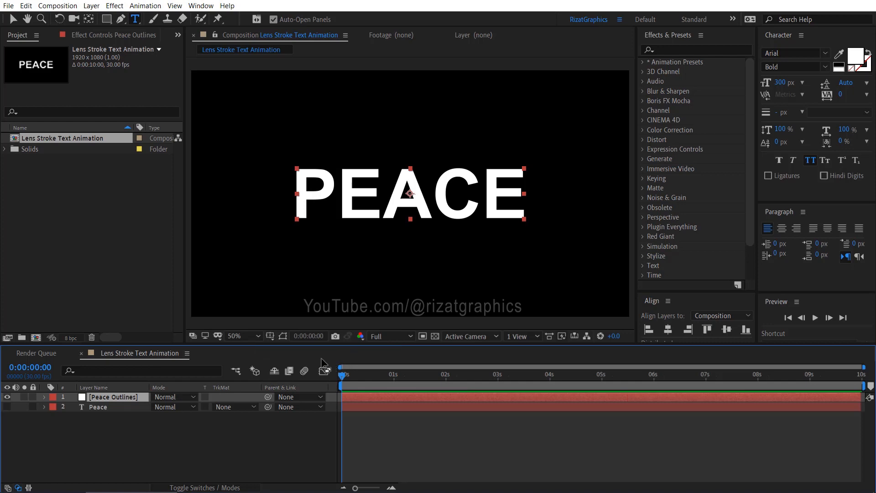
left_click(282, 331)
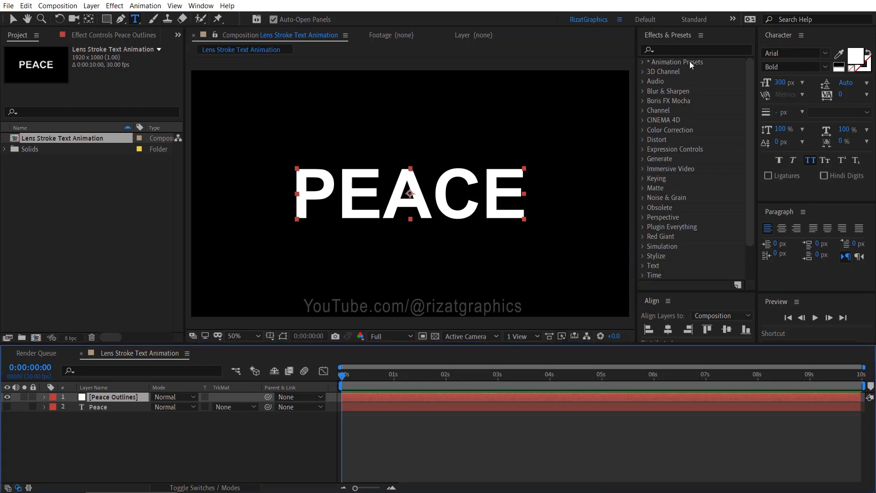
Step: Apply Stroke to Peace Outlines with Reveal Original Image, All Masks, brush size 5.0
type("Str")
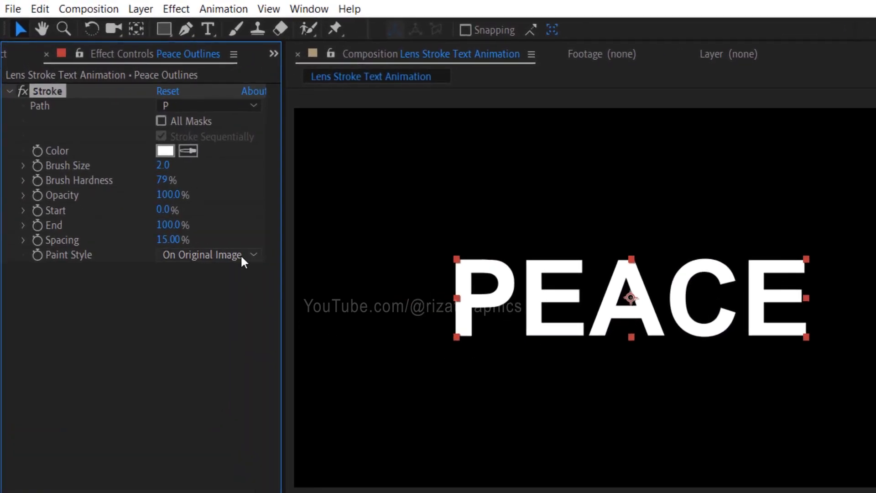
left_click(207, 254)
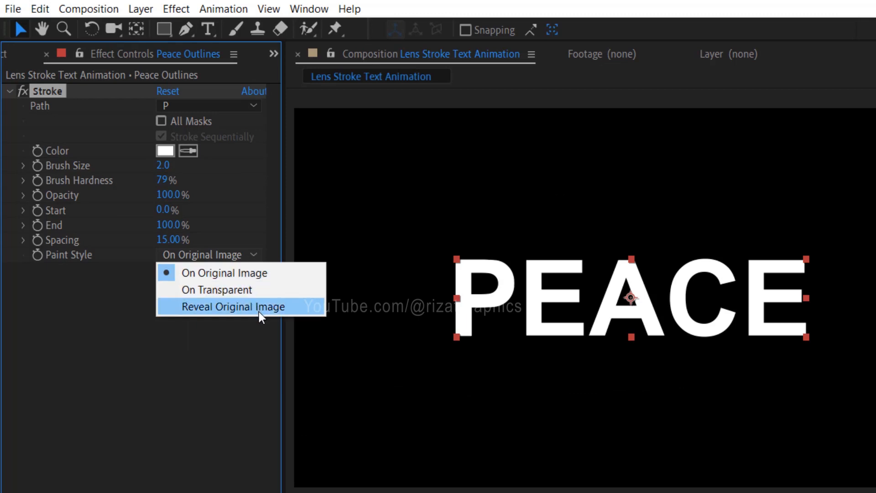
left_click(233, 306)
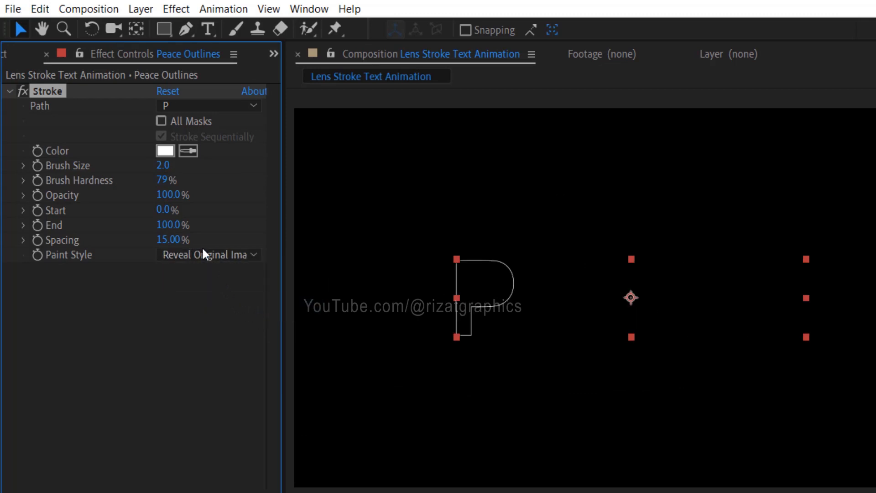
left_click(162, 121)
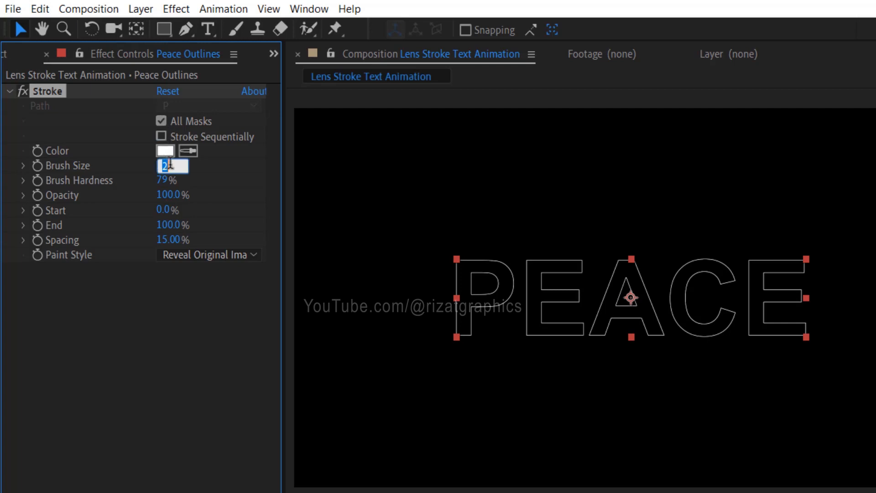
type("5.0")
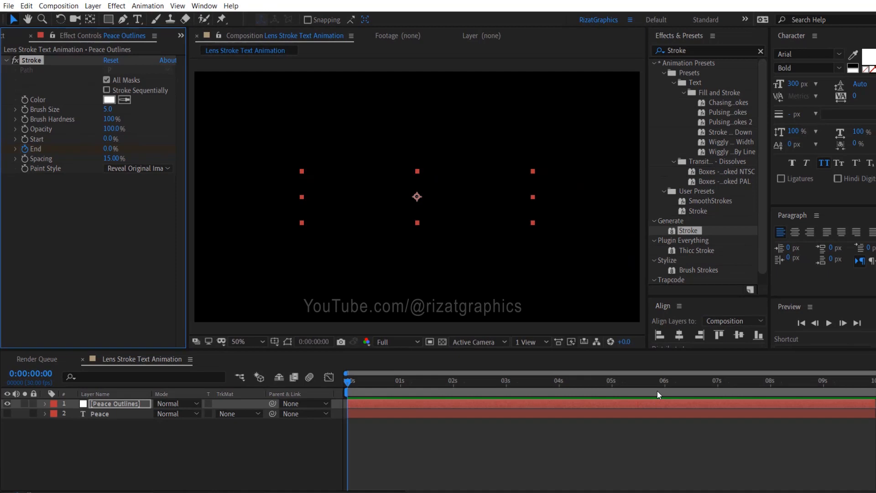
Step: Keyframe Stroke End from 0% at 0:00 to 100% at 7:00, then preview the draw-on
left_click(602, 386)
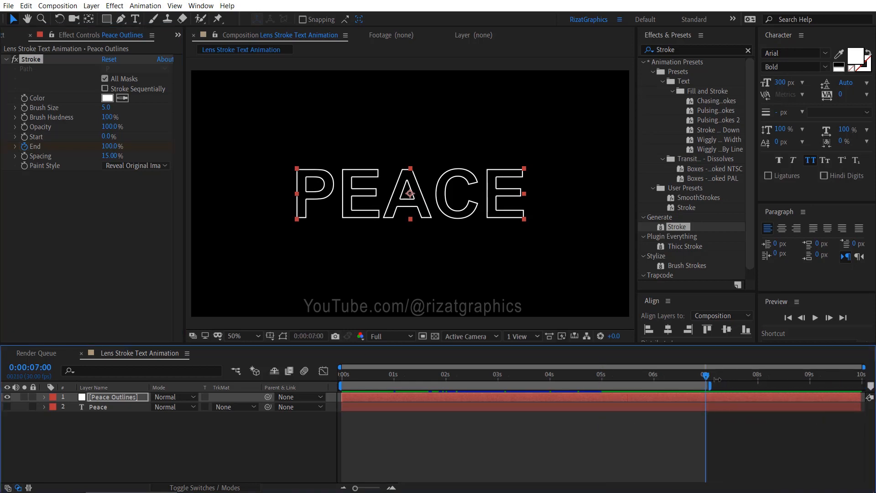
left_click(814, 317)
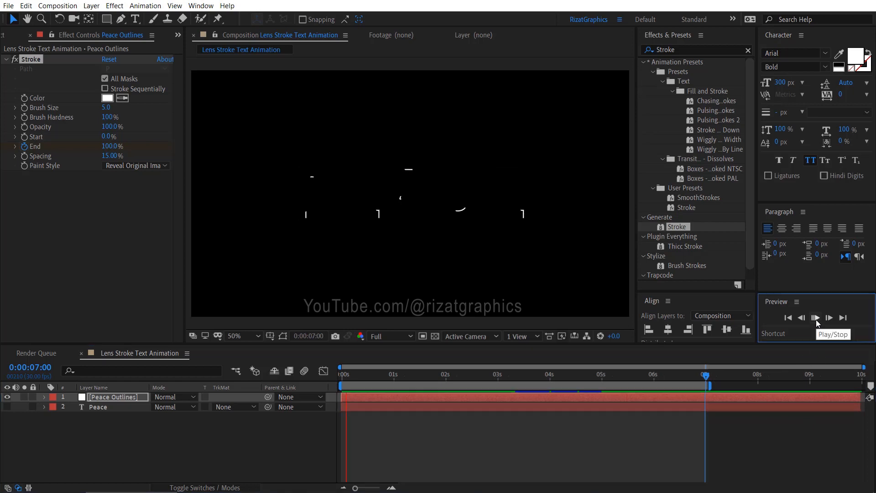
left_click(815, 318)
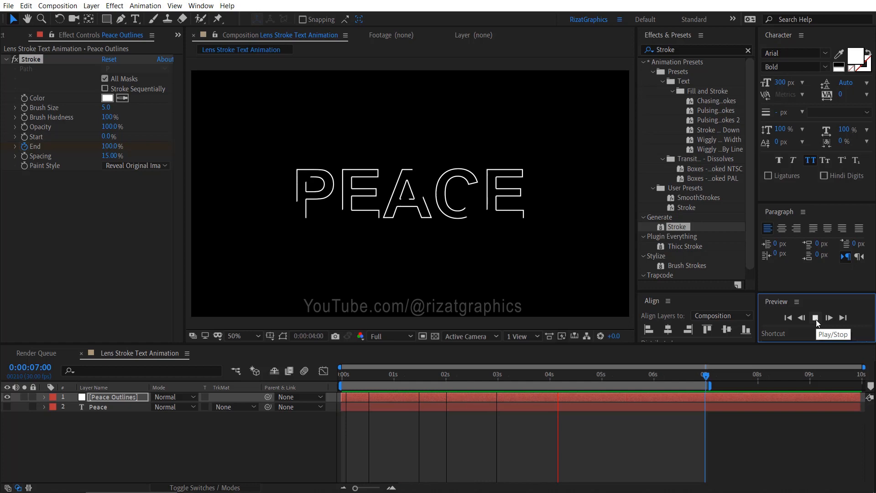
left_click(816, 317)
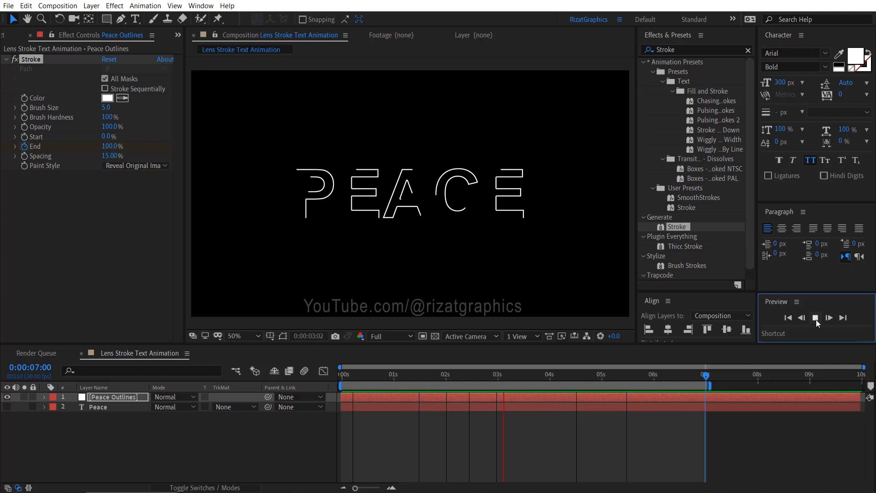
left_click(816, 318)
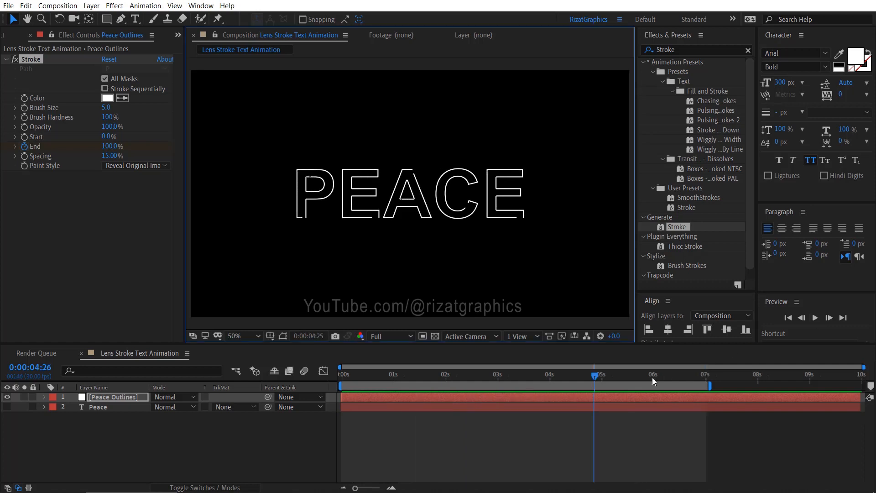
left_click(491, 374)
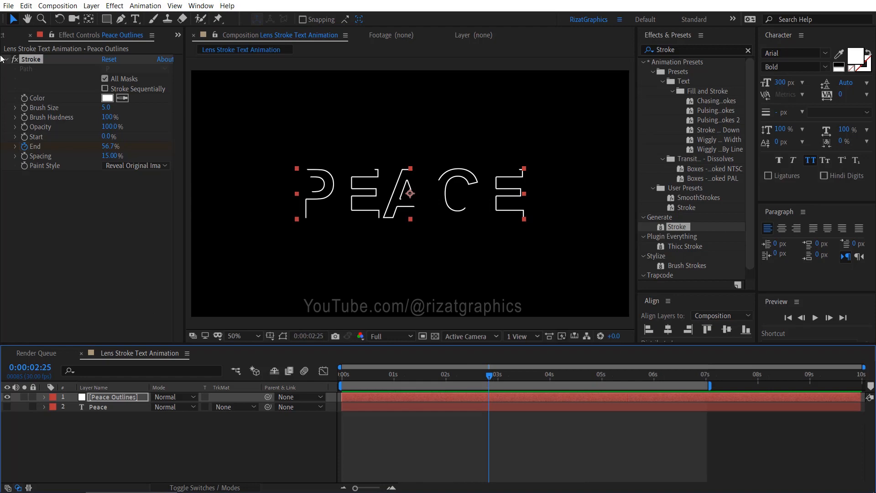
left_click(8, 5)
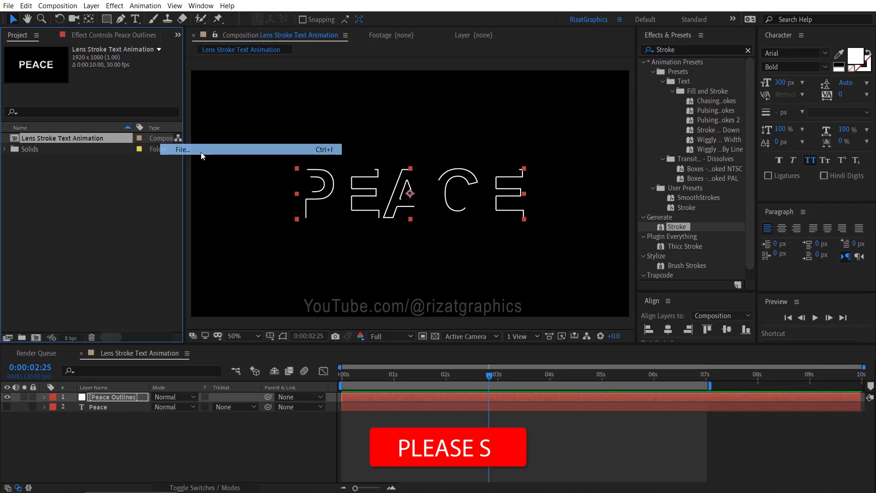
Step: Import Lens Flare1.mov and place it as the top timeline layer
left_click(182, 149)
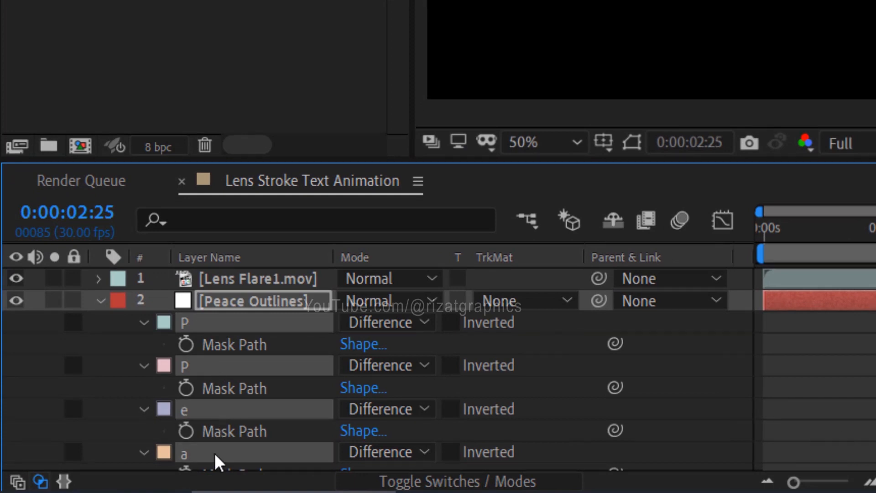
scroll("down", 3)
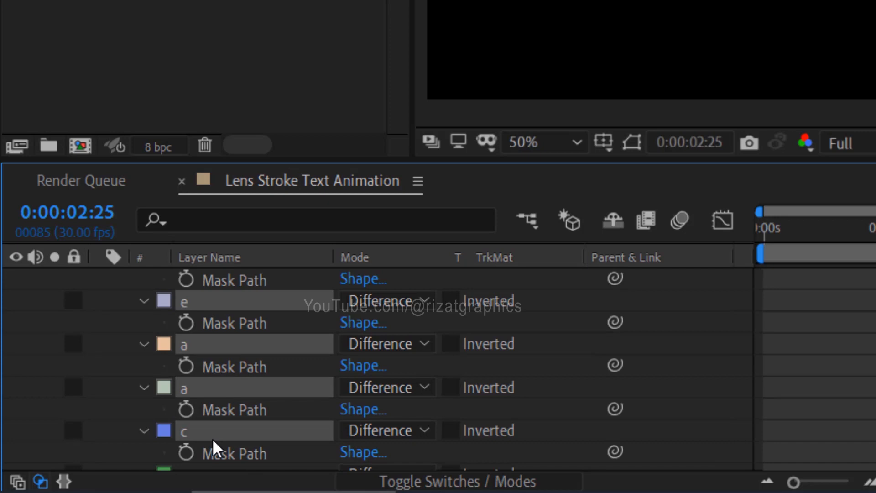
scroll("down", 3)
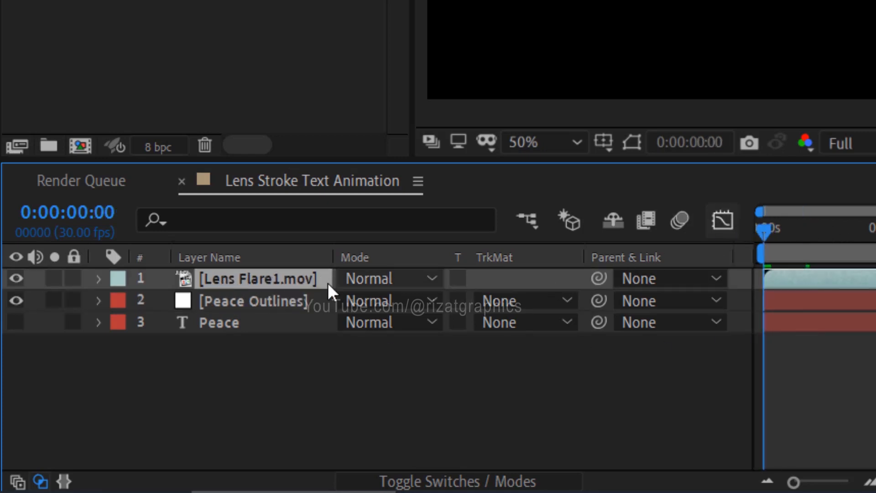
Step: Duplicate the Lens Flare1.mov layer repeatedly with Ctrl+D
key("ctrl+d")
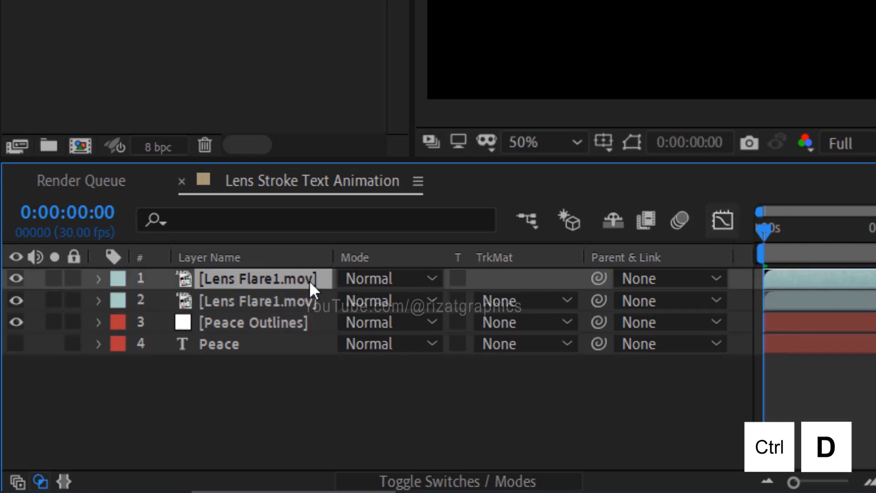
key("ctrl+d")
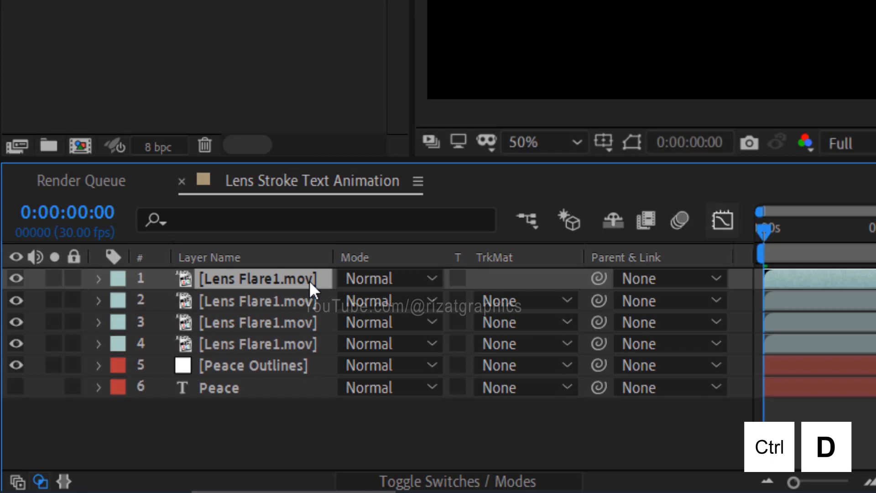
key("ctrl+d")
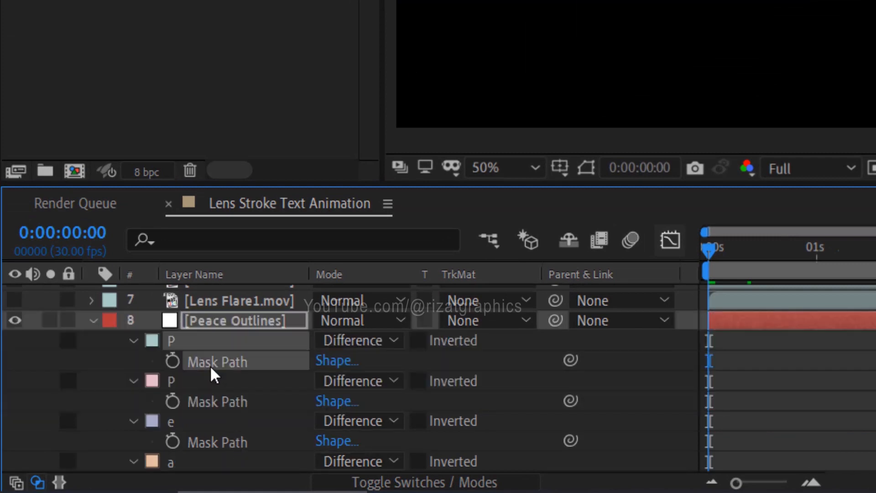
Step: Paste the letter P mask path into the top flare layer's Position
key("ctrl+c")
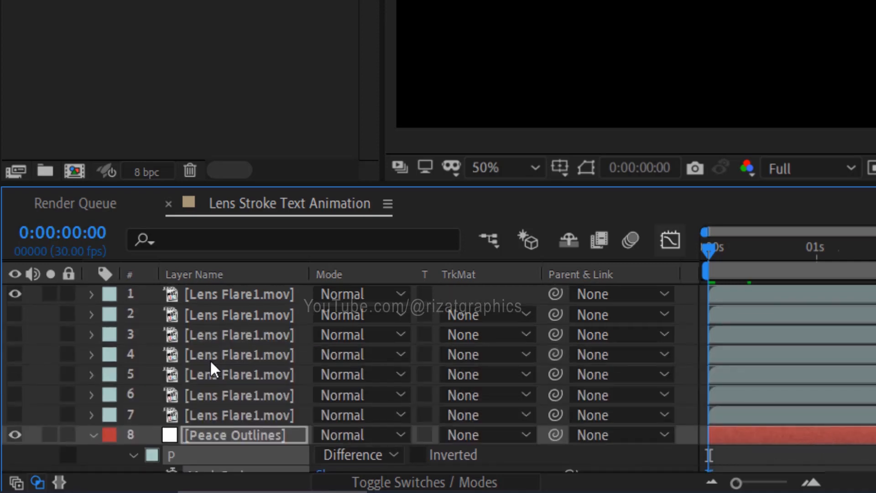
left_click(239, 294)
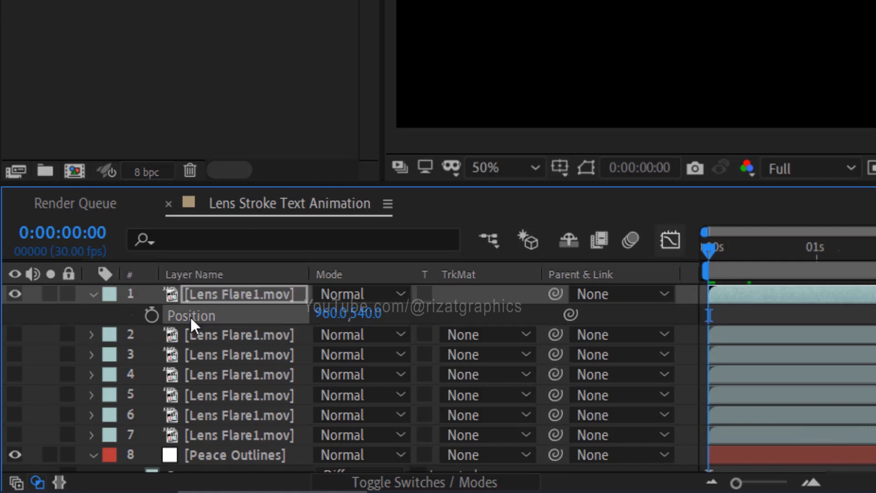
key("ctrl+v")
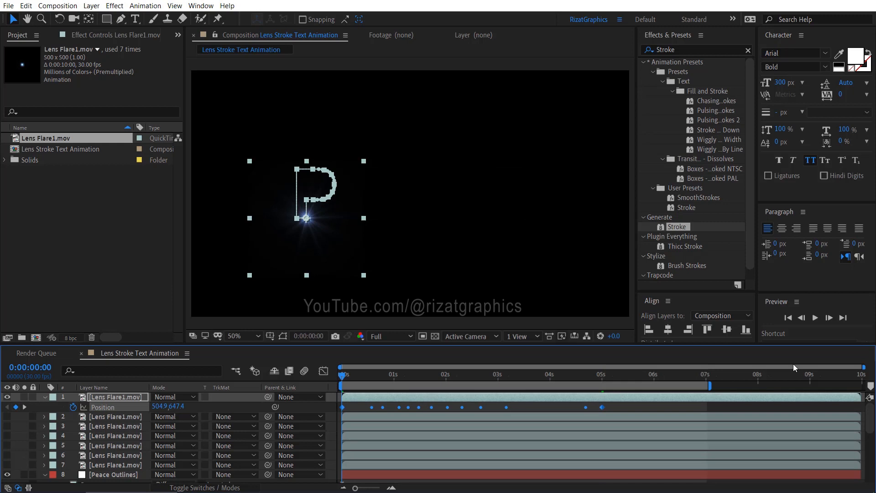
Step: Preview the first lens flare tracing the letter P
left_click(814, 317)
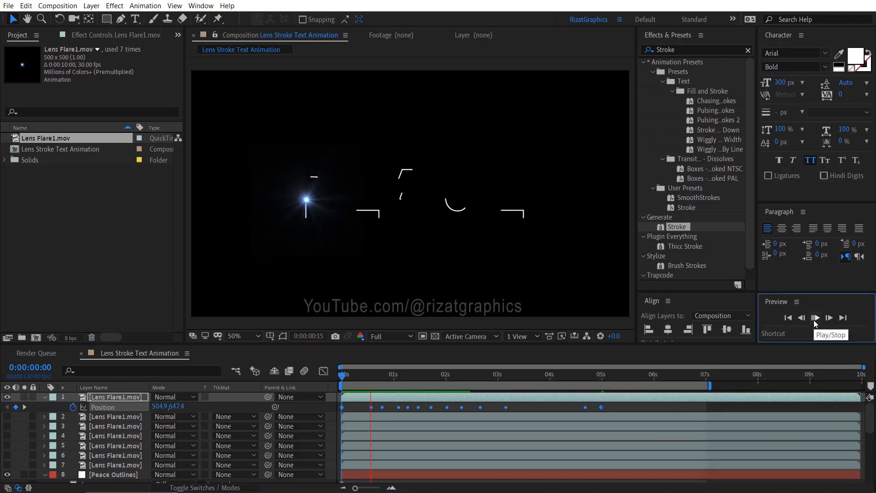
left_click(814, 318)
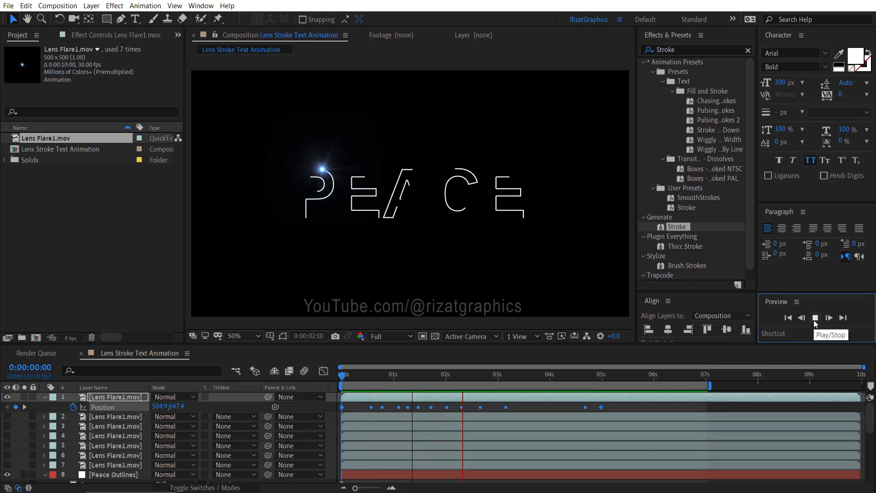
left_click(815, 318)
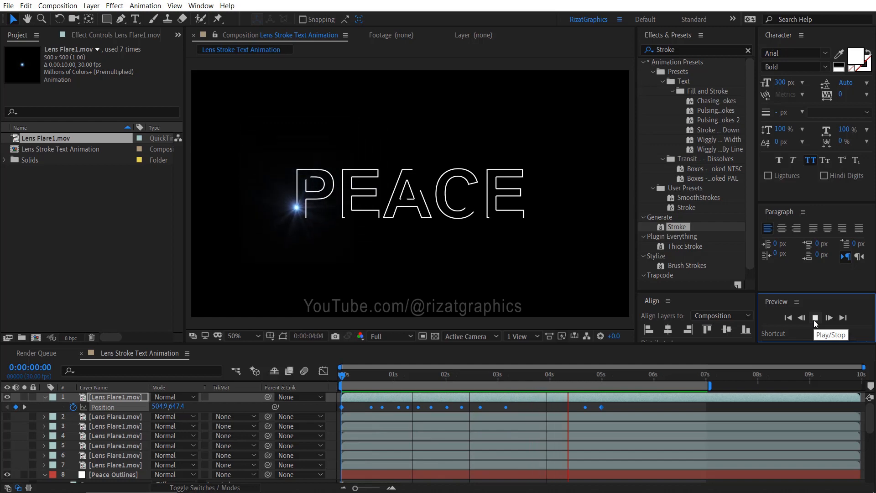
left_click(814, 318)
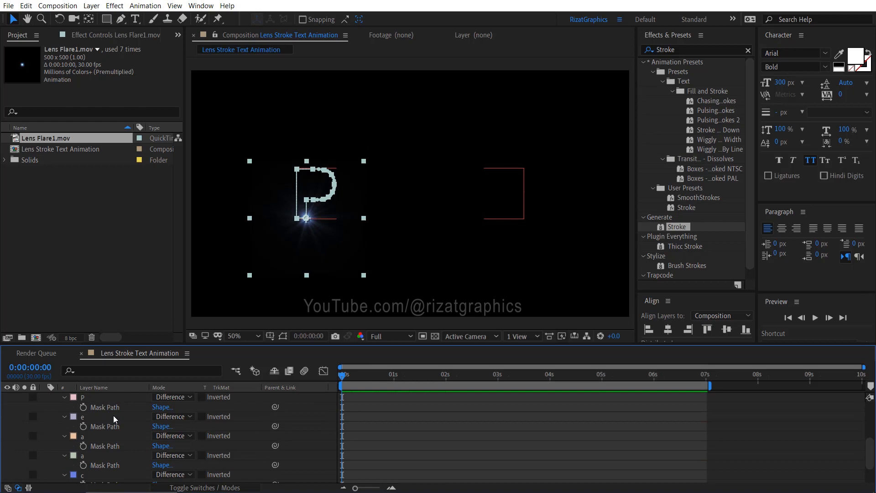
Step: Paste the inner P mask path into the second flare layer's Position
key("ctrl+c")
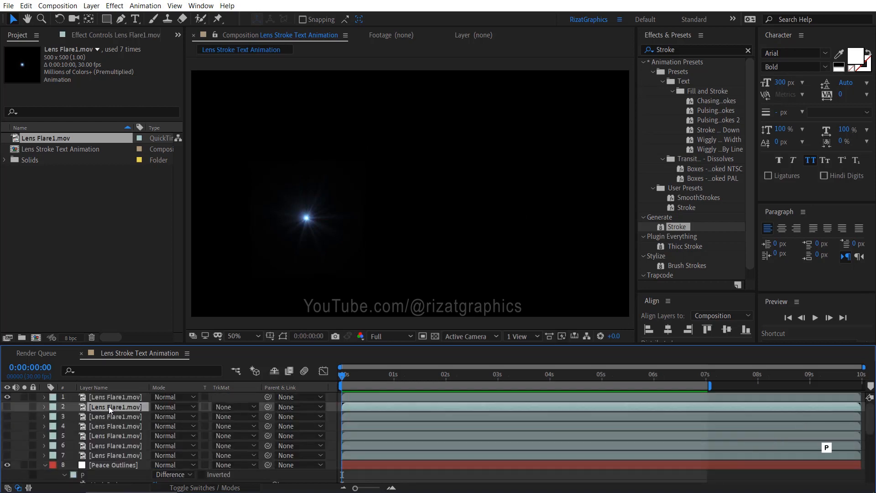
left_click(44, 407)
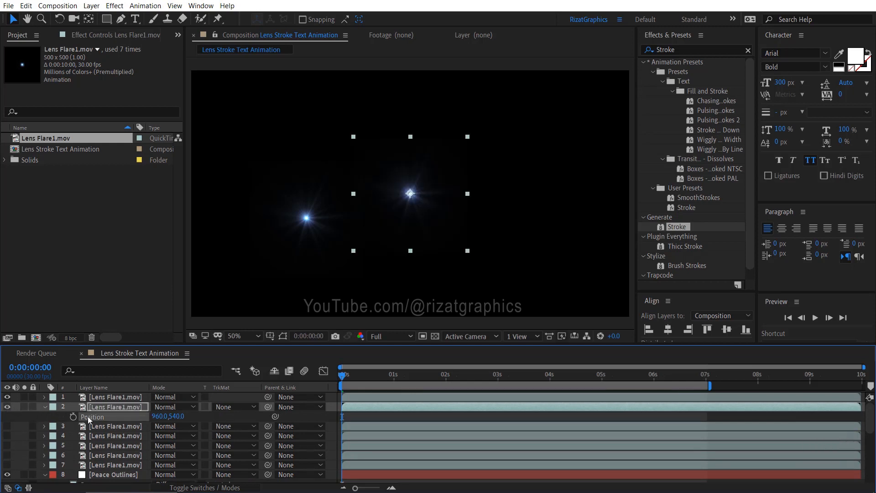
key("ctrl+v")
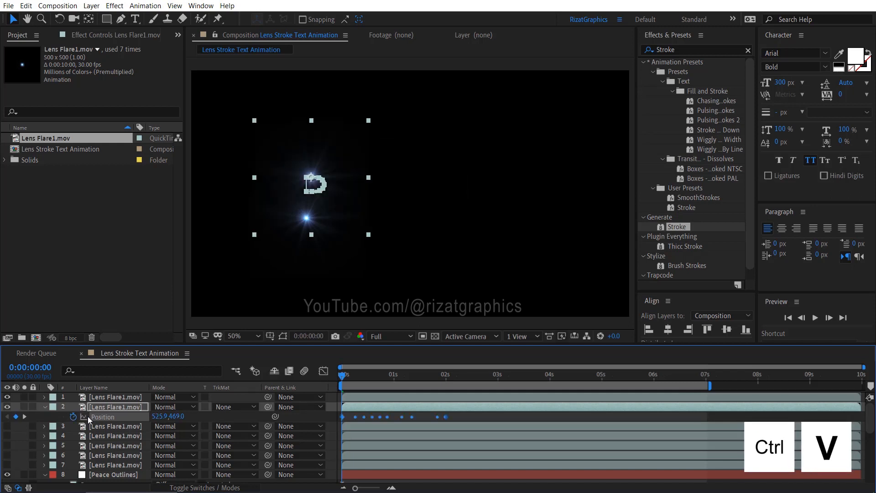
left_click(601, 374)
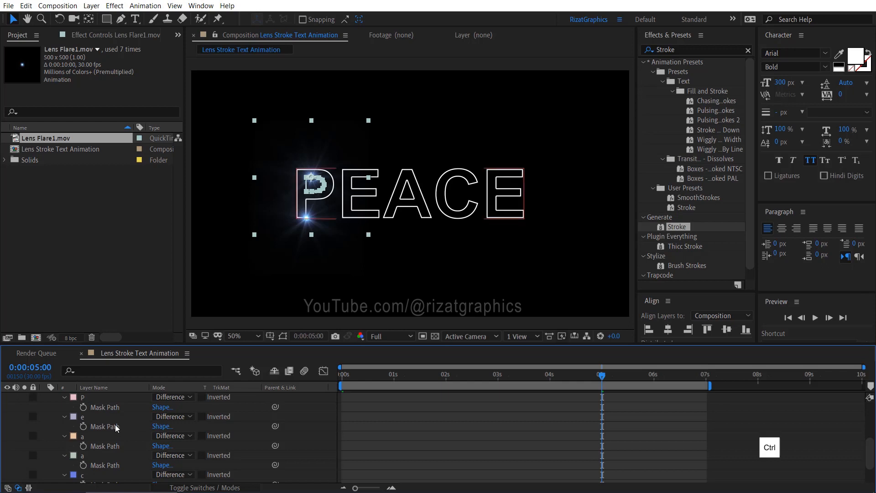
Step: Paste the next letter's mask path into the third flare's Position, then preview from 5 seconds
key("ctrl+c")
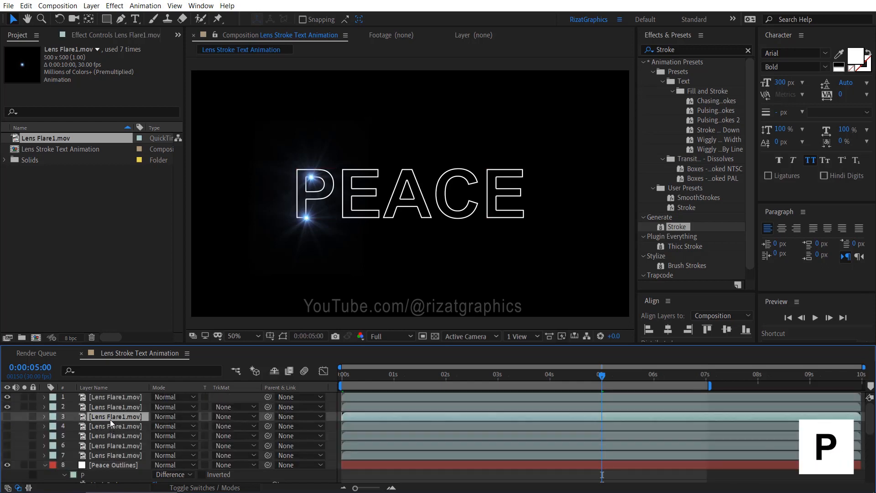
left_click(115, 416)
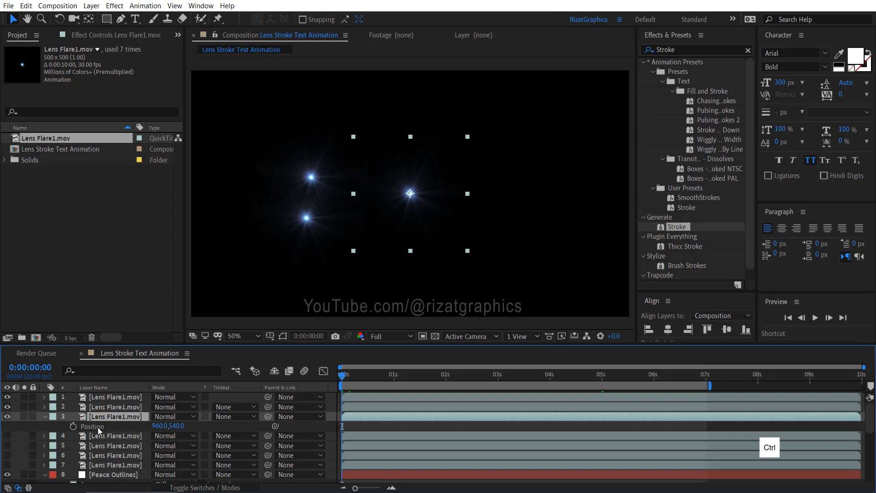
key("ctrl+v")
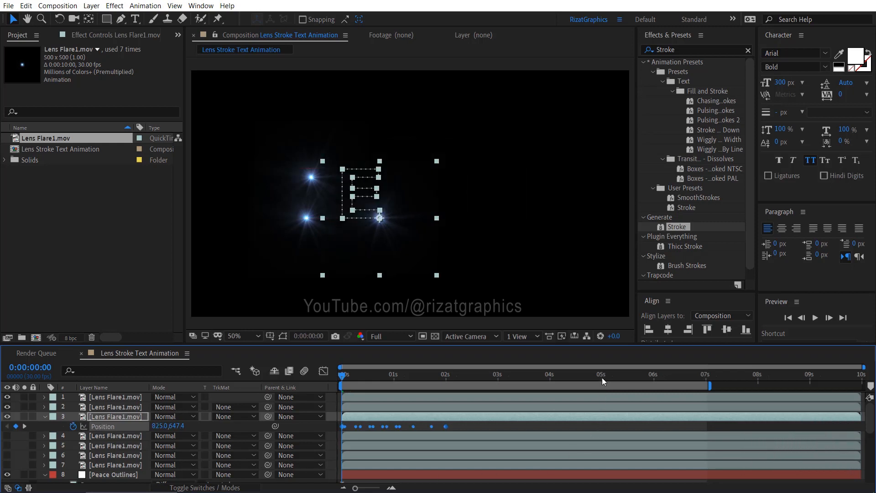
left_click(602, 385)
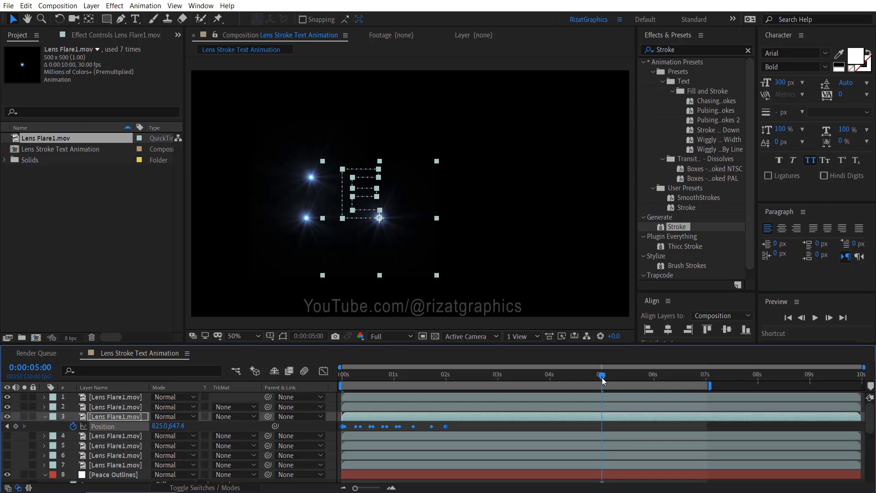
key("alt")
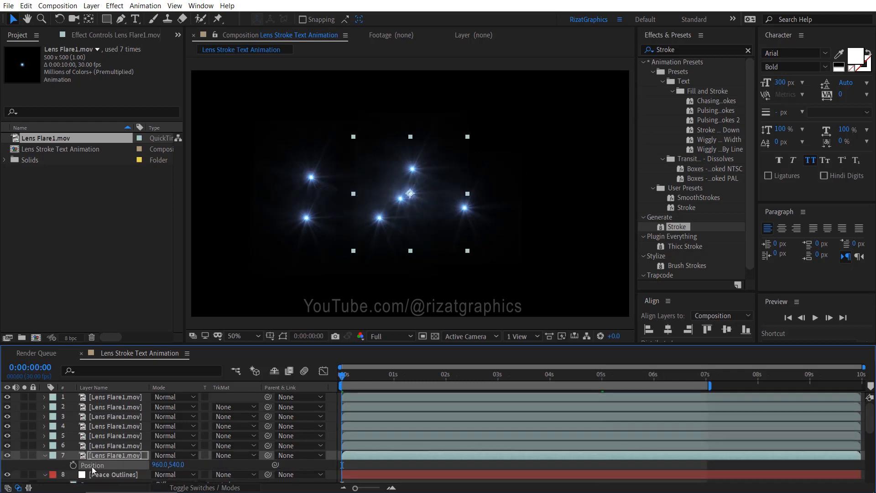
left_click(814, 318)
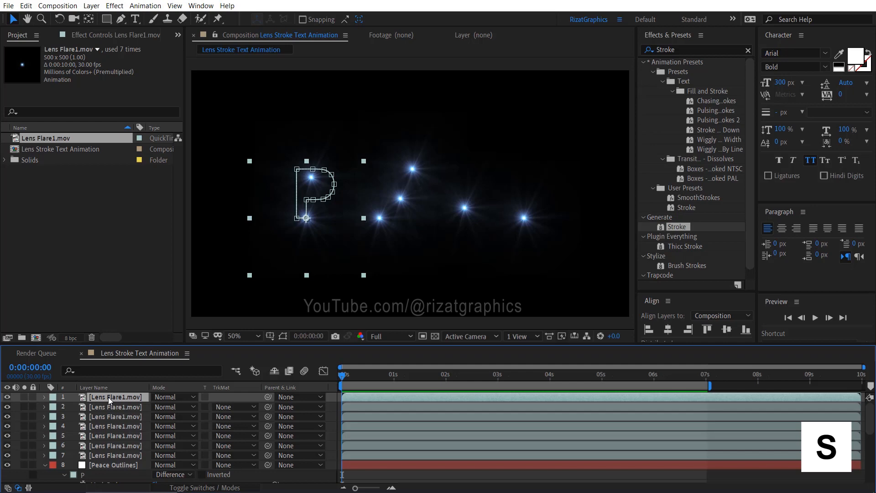
Step: Select the first Lens Flare1.mov layer
left_click(45, 397)
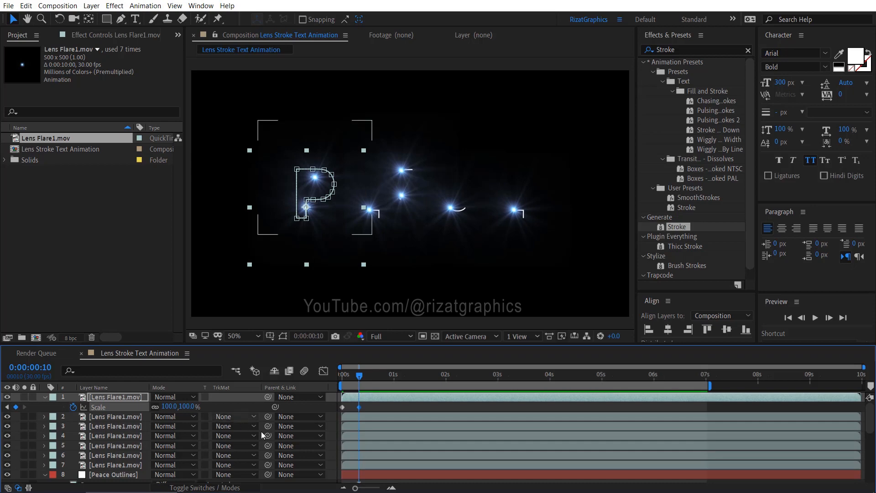
Step: Copy the top flare's 0%-100%-100%-0% Scale keyframes onto the other flares and preview
left_click(584, 374)
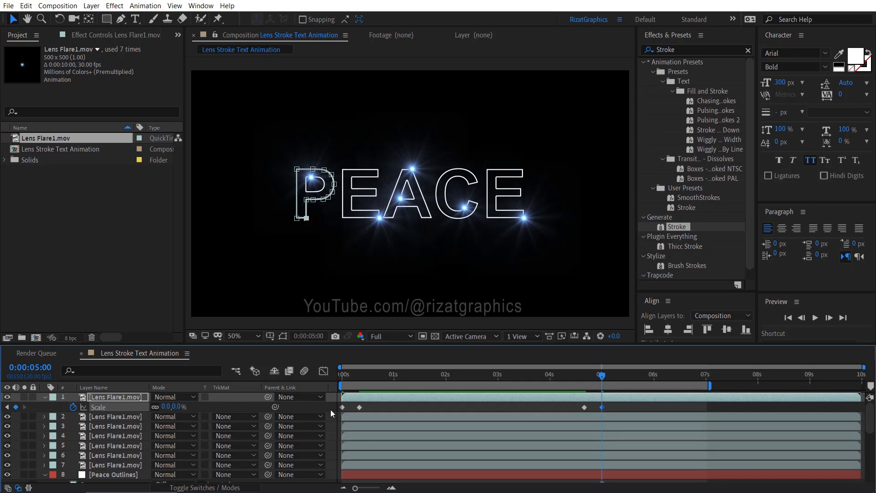
key("ctrl+c")
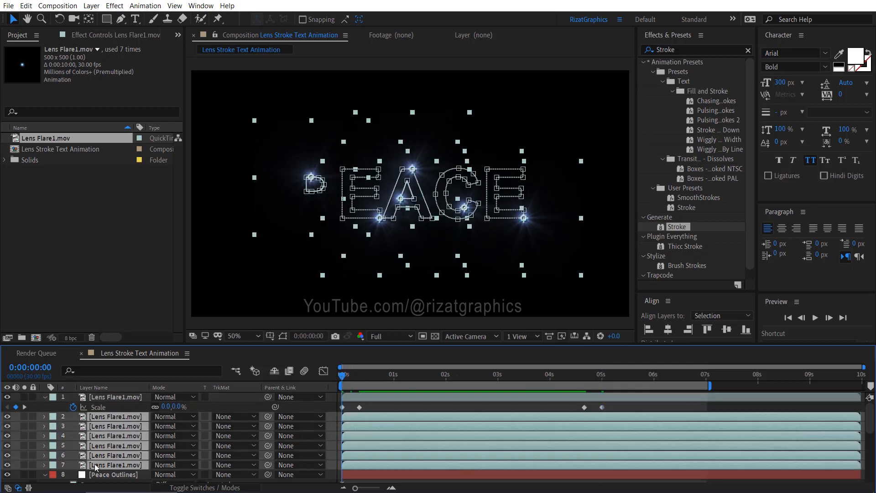
key("ctrl+v")
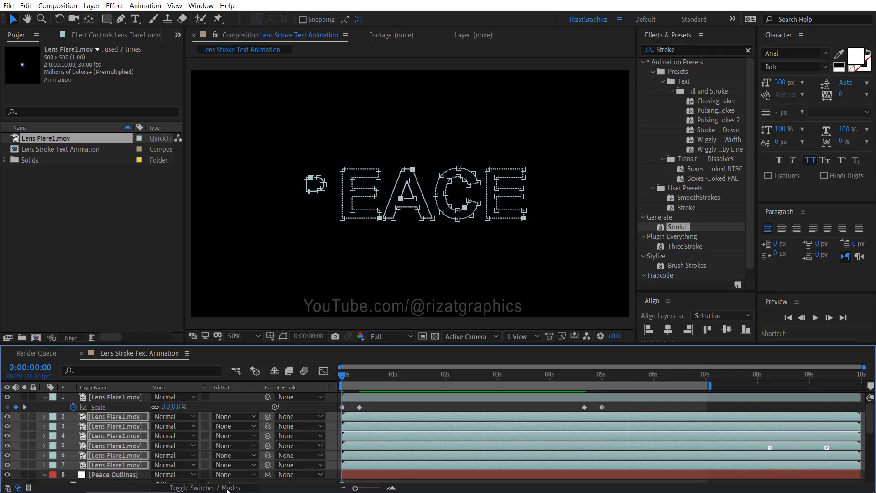
left_click(815, 318)
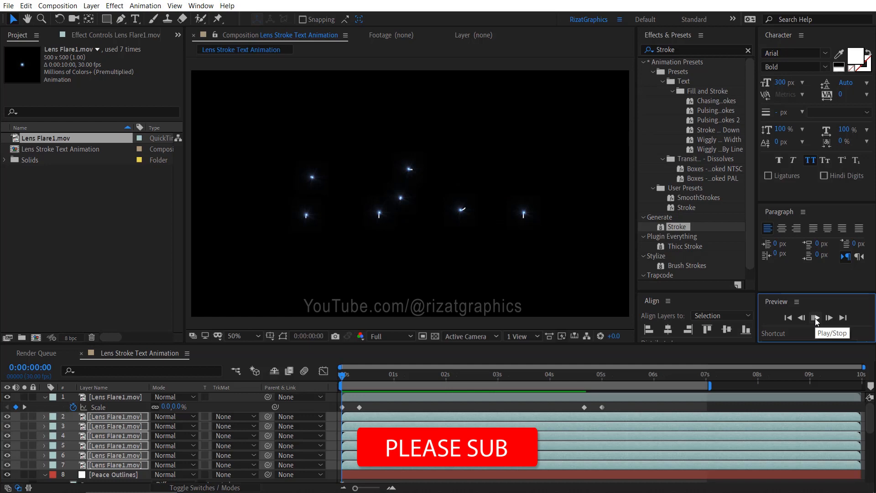
left_click(814, 318)
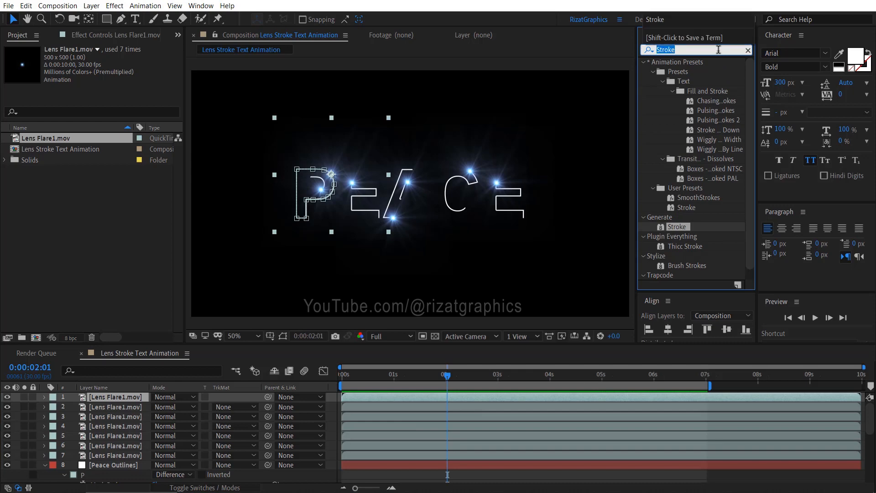
Step: Apply Hue/Saturation to the P flare with Colorize on, Saturation 100, Lightness -50
type("hue")
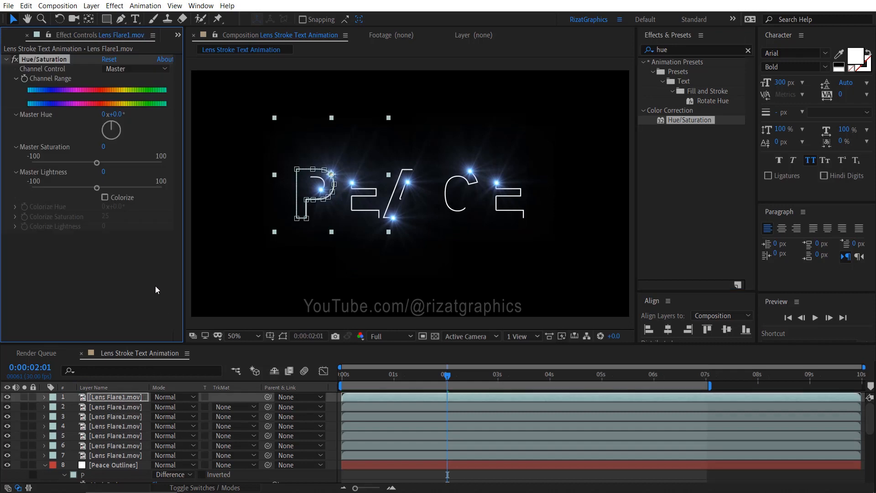
left_click(105, 197)
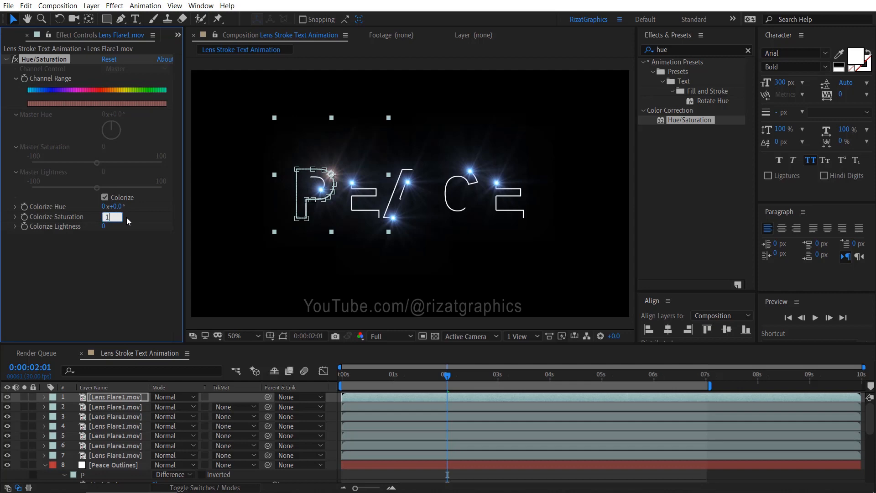
type("100")
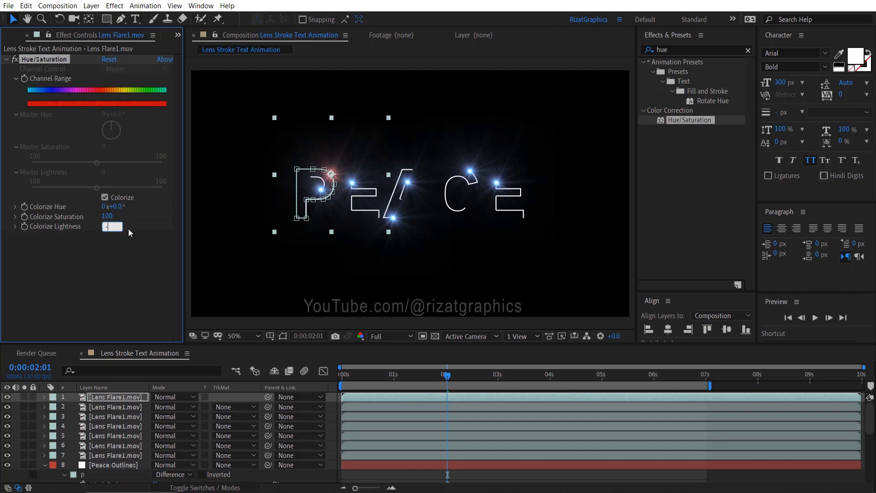
type("-50")
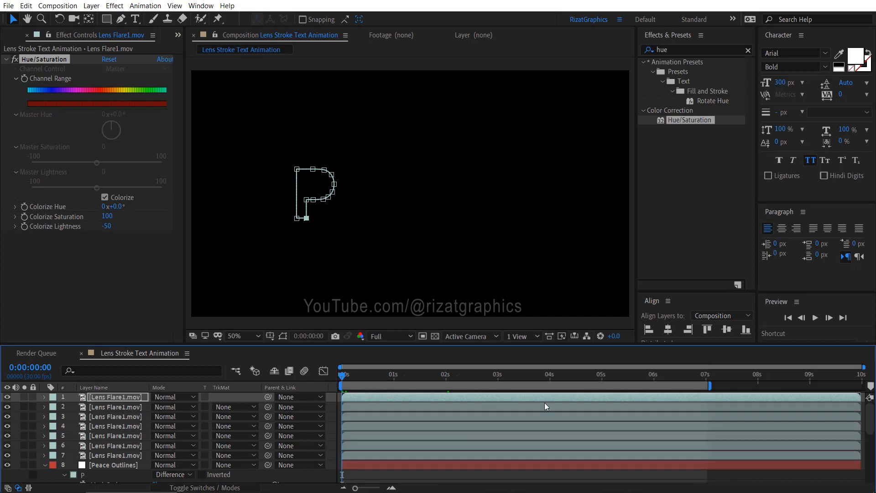
left_click(814, 318)
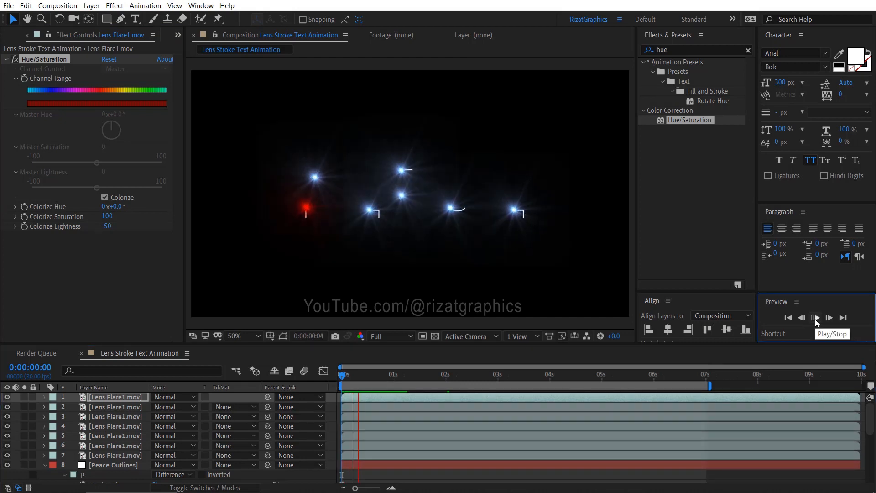
left_click(814, 317)
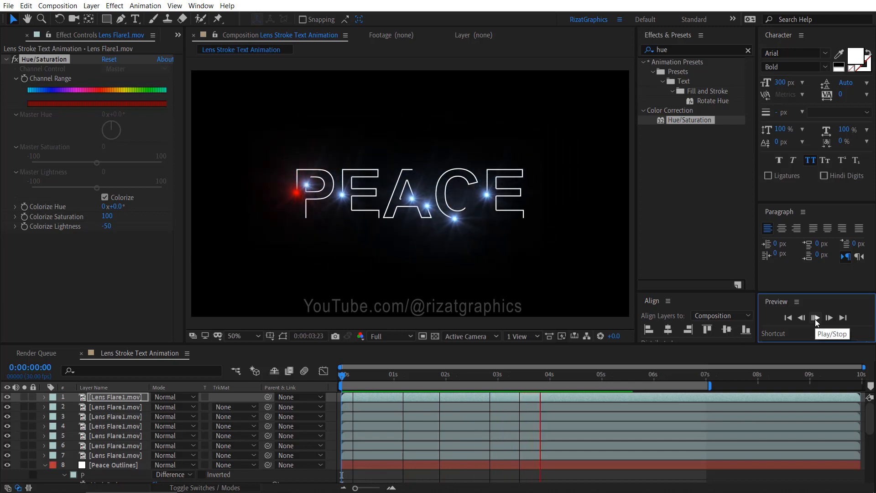
left_click(814, 317)
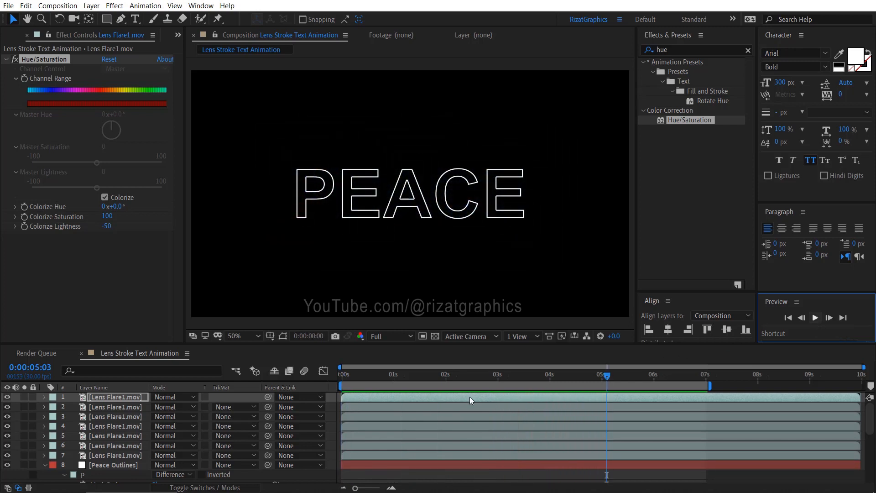
key("Ctrl+c")
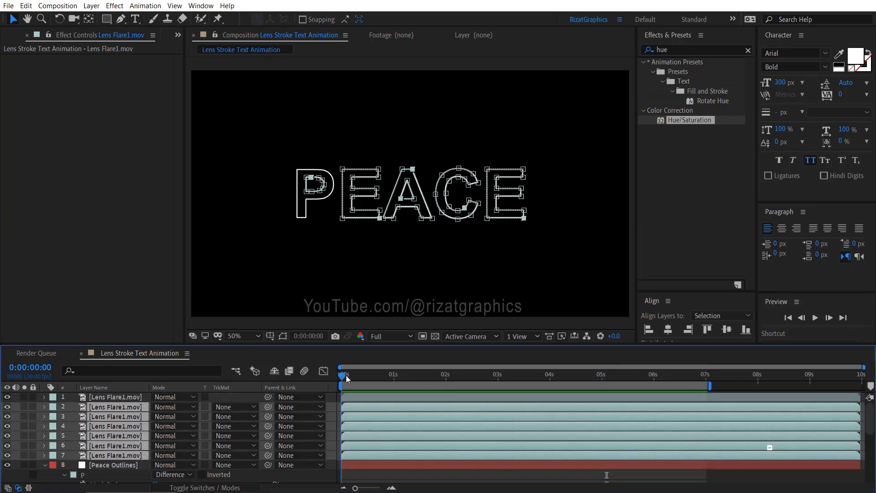
Step: Paste Hue/Saturation onto the other flares and give individual flares different hues
key("ctrl+v")
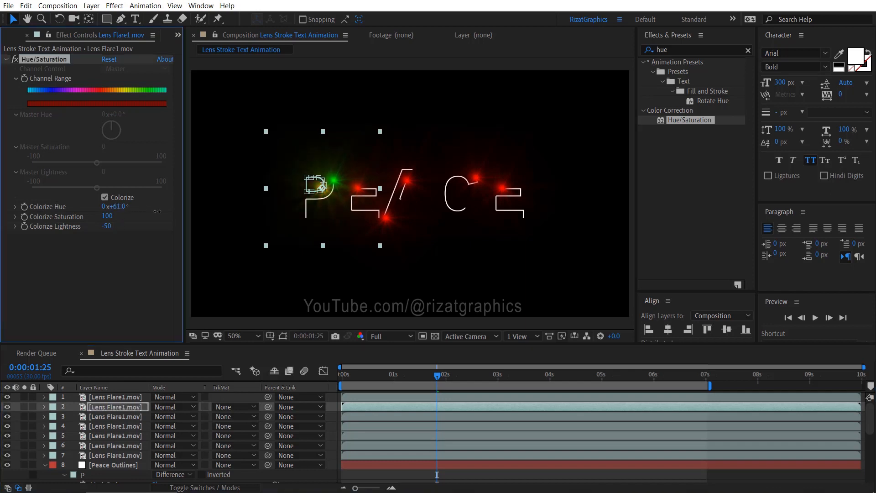
left_click(116, 416)
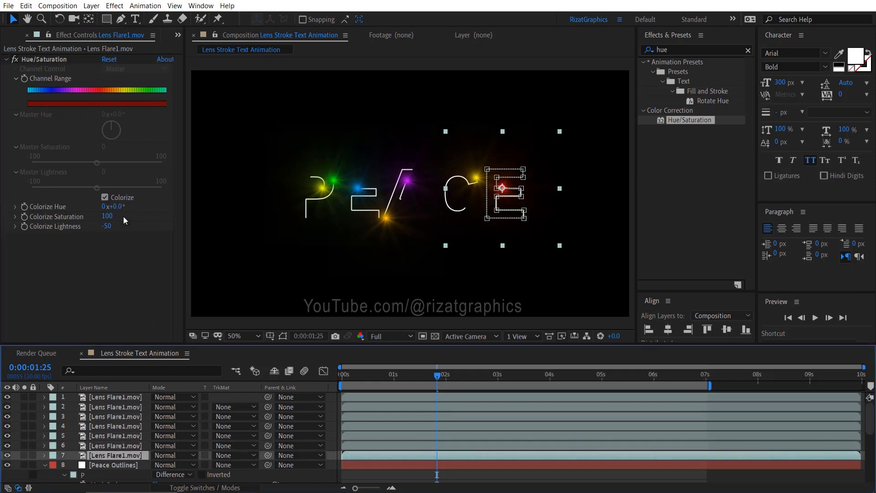
left_click(787, 317)
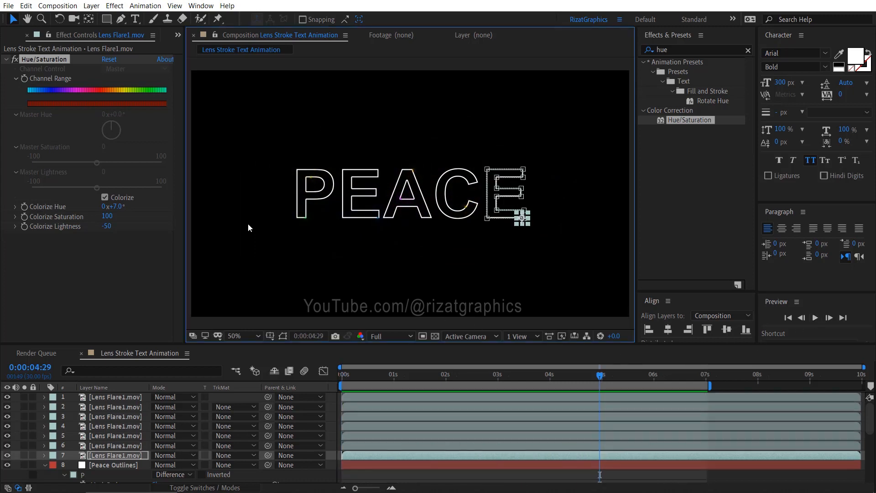
Step: Replace the Lens Flare1.mov footage with Lens Flare2 and preview the new flares
left_click(18, 35)
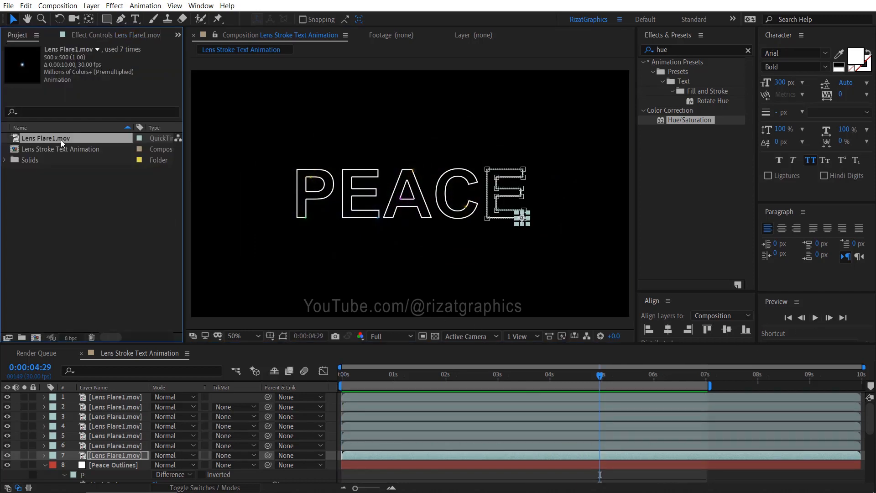
right_click(46, 138)
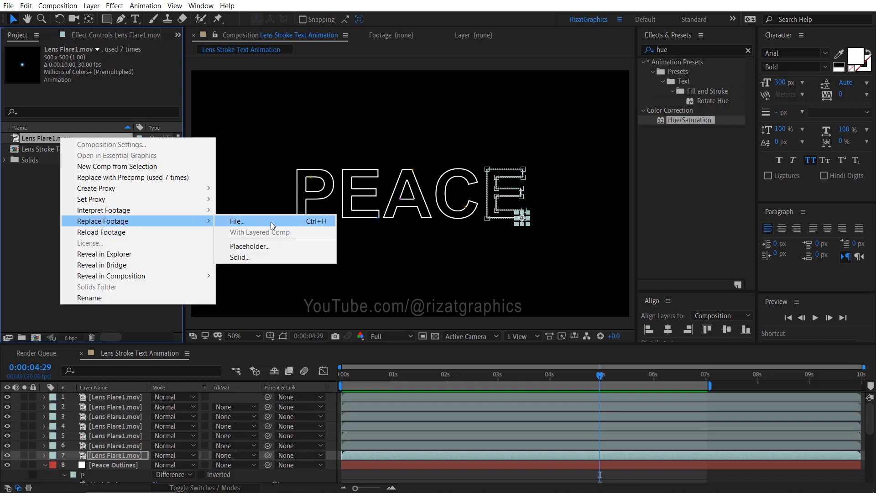
left_click(236, 221)
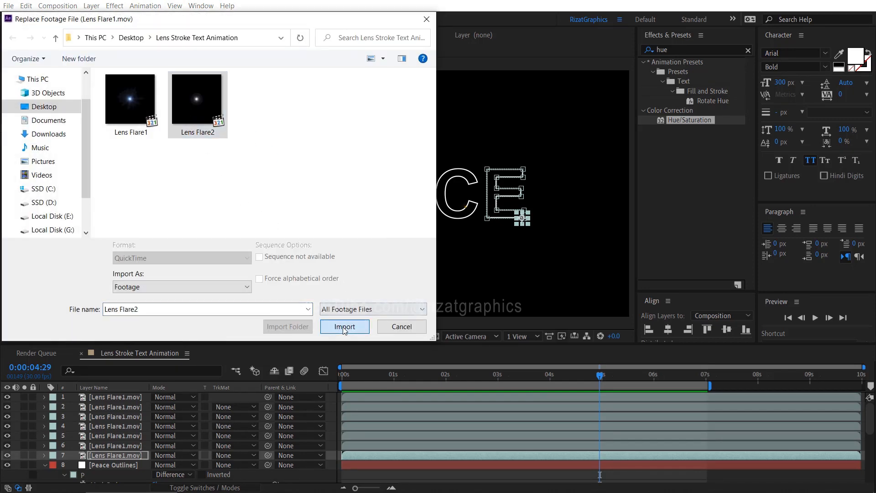
left_click(344, 326)
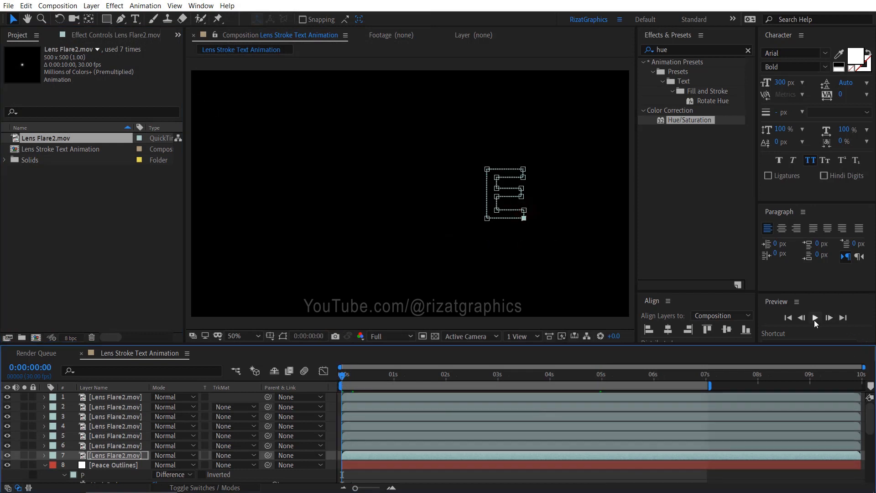
left_click(814, 318)
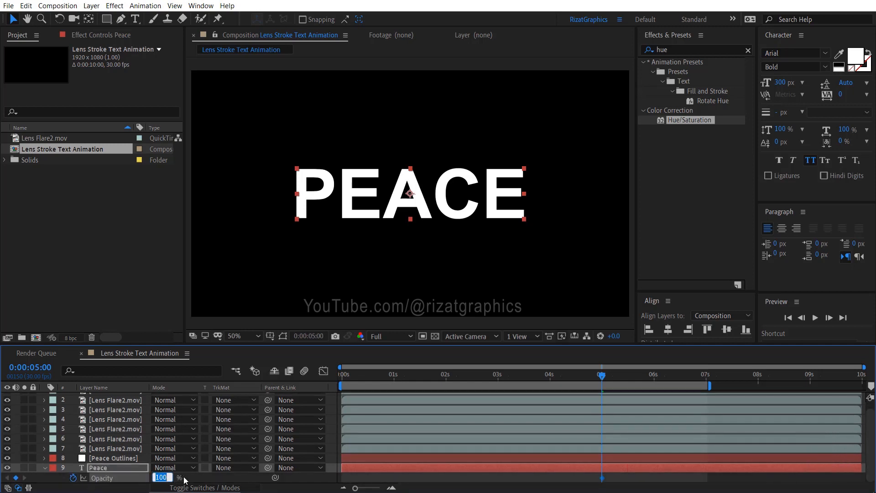
Step: Set the PEACE text's first Opacity keyframe to 0%
type("0")
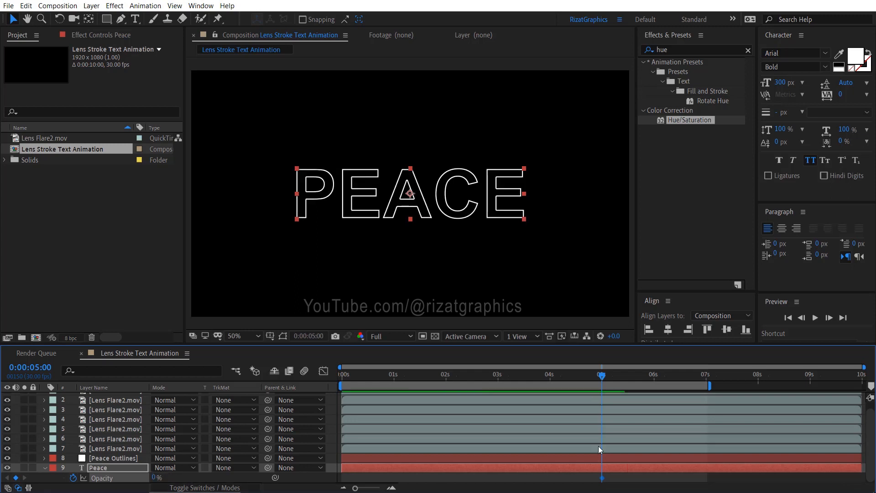
left_click(654, 374)
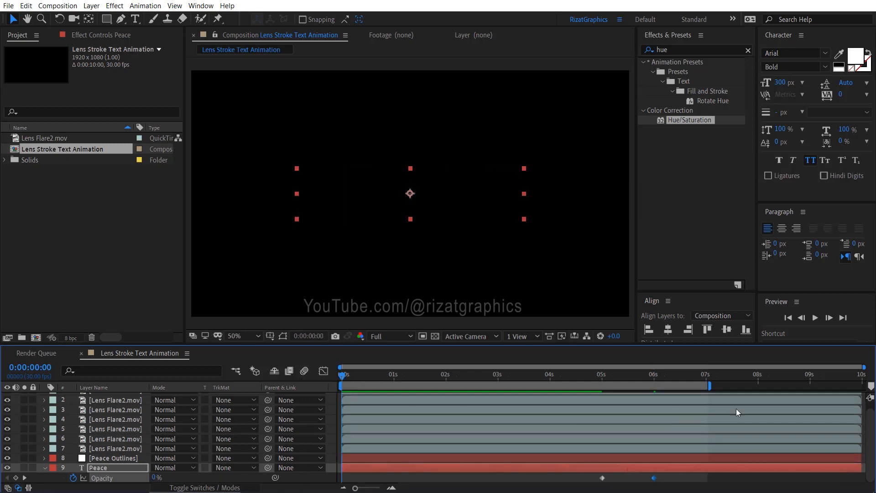
left_click(815, 318)
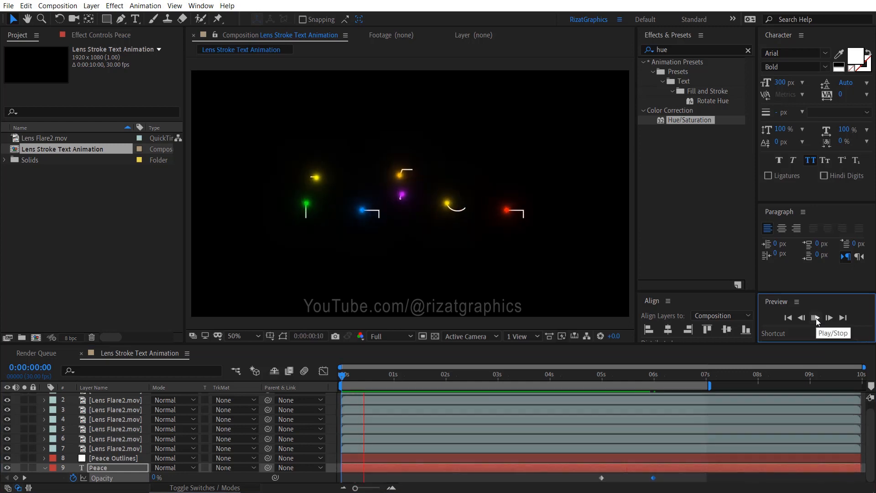
left_click(815, 318)
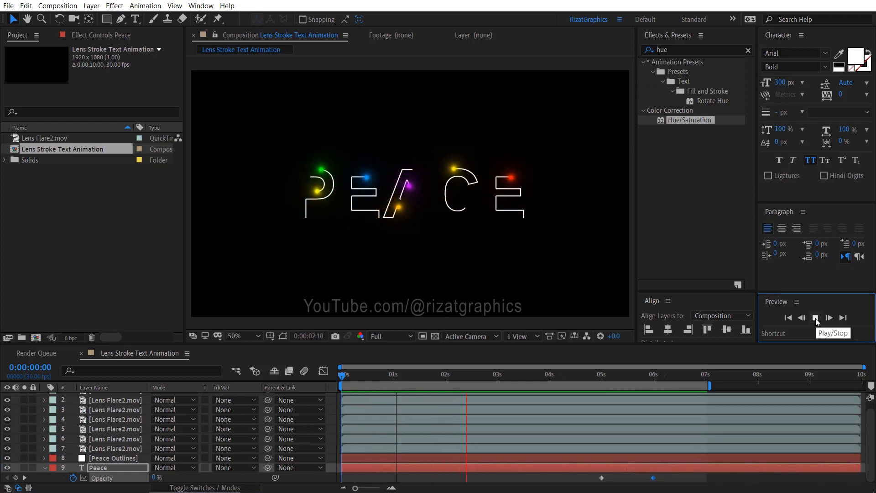
left_click(815, 318)
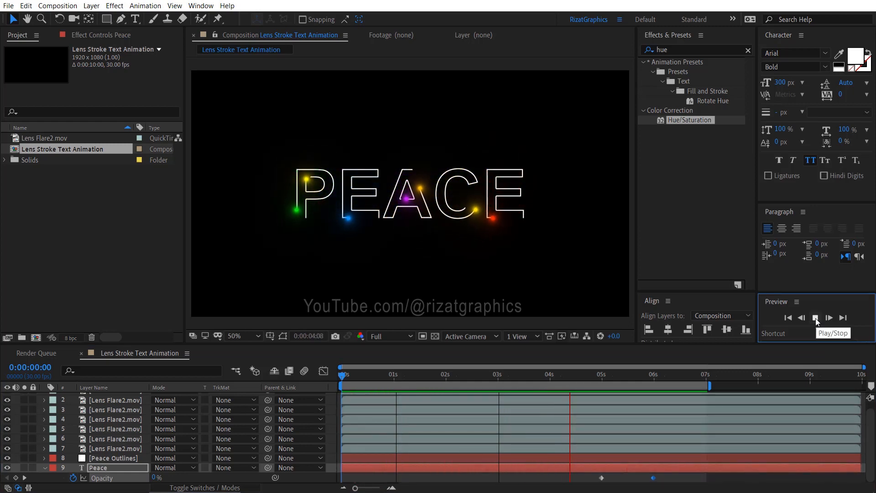
left_click(816, 318)
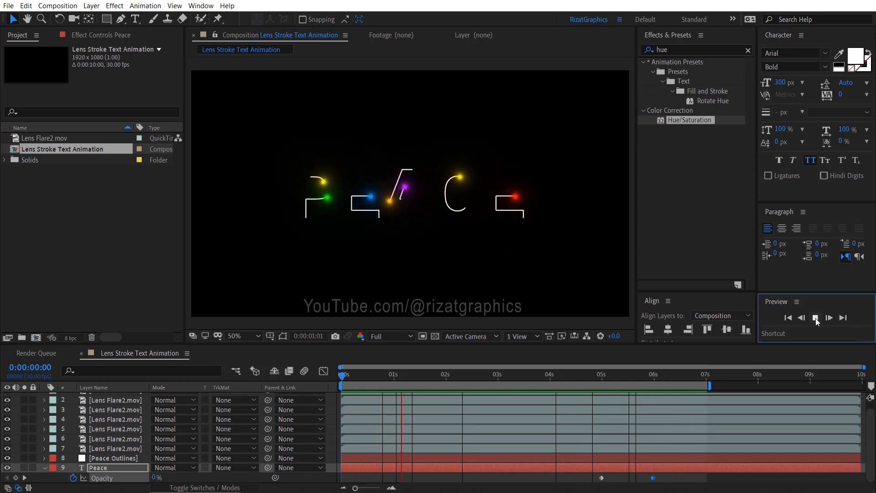
left_click(828, 317)
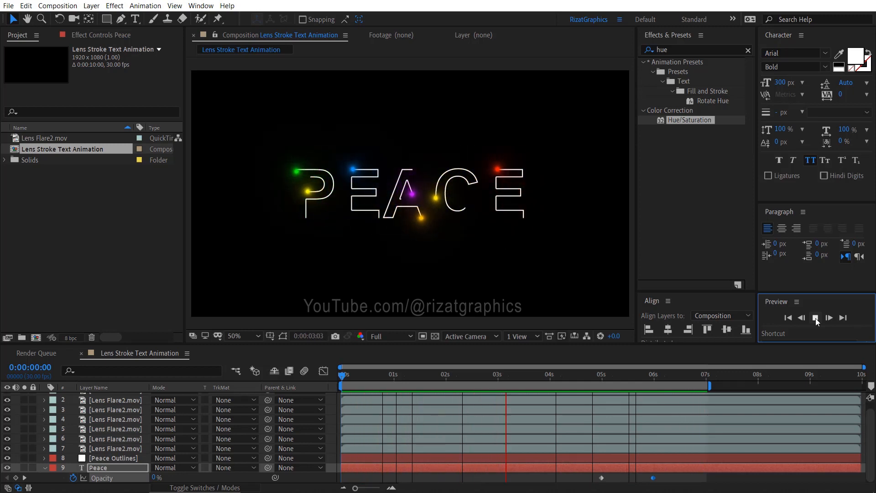